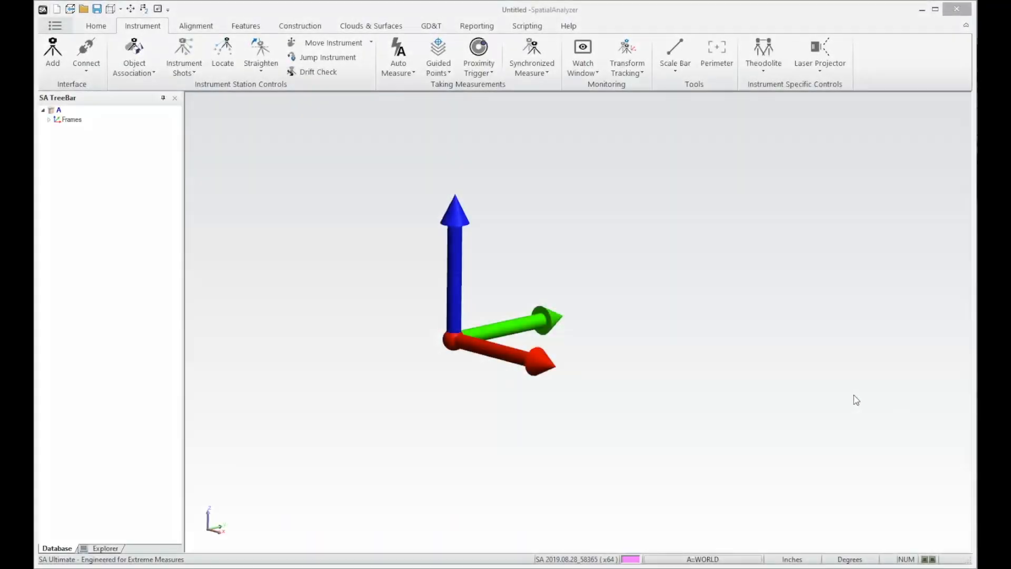
mouse_move(840, 412)
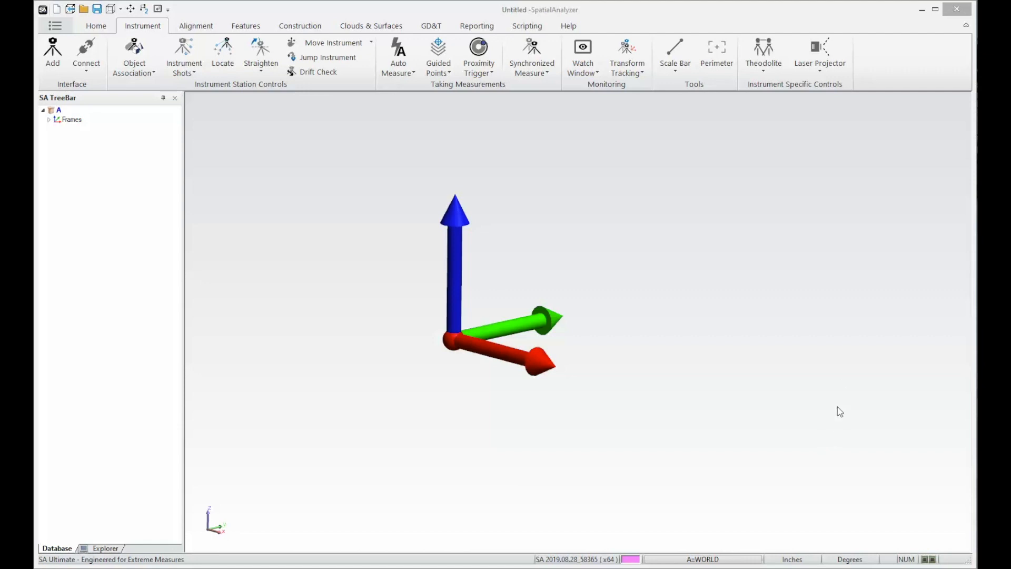
mouse_move(796, 438)
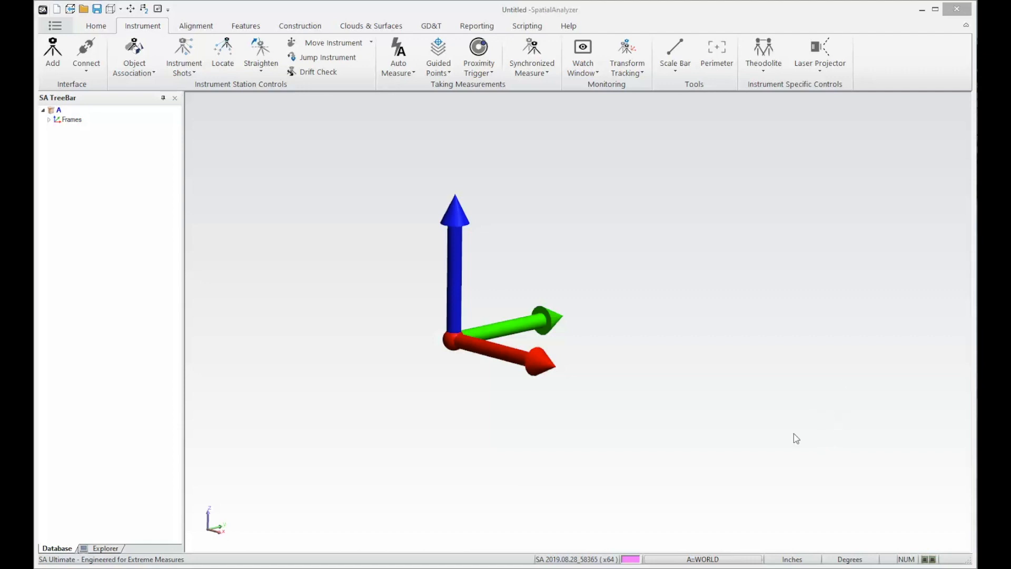
mouse_move(763, 482)
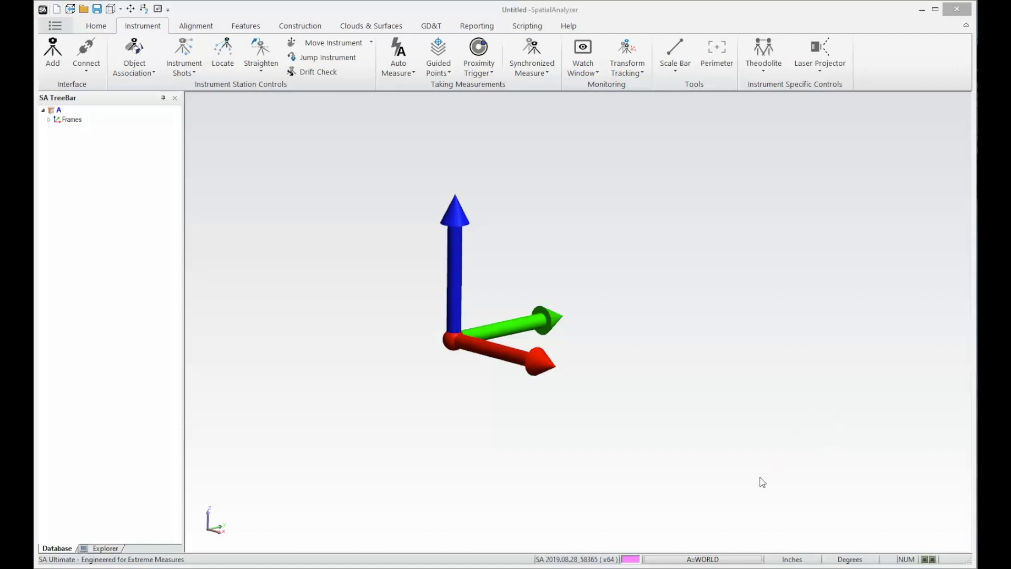
mouse_move(757, 488)
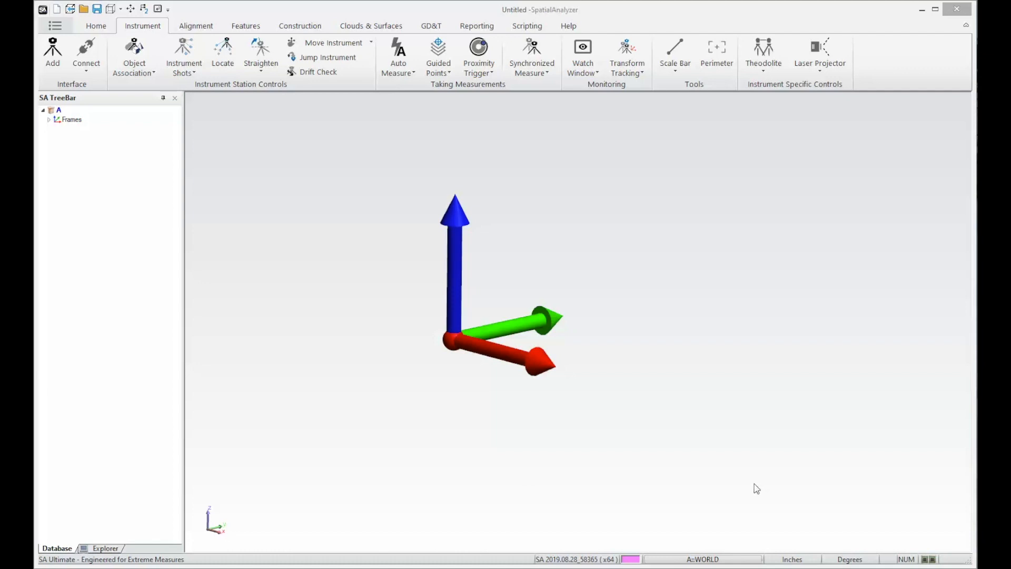
mouse_move(744, 496)
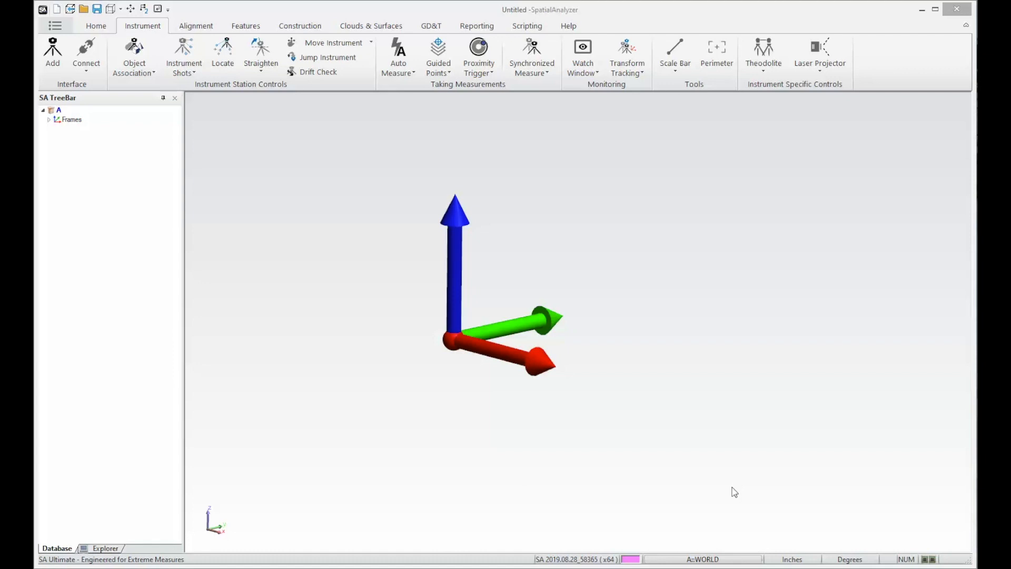
mouse_move(745, 456)
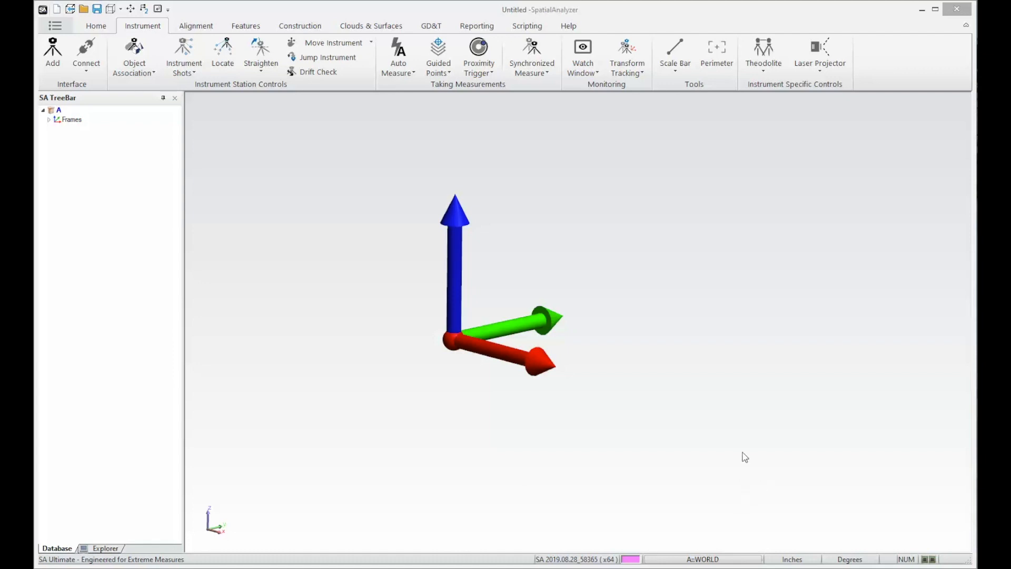
mouse_move(748, 447)
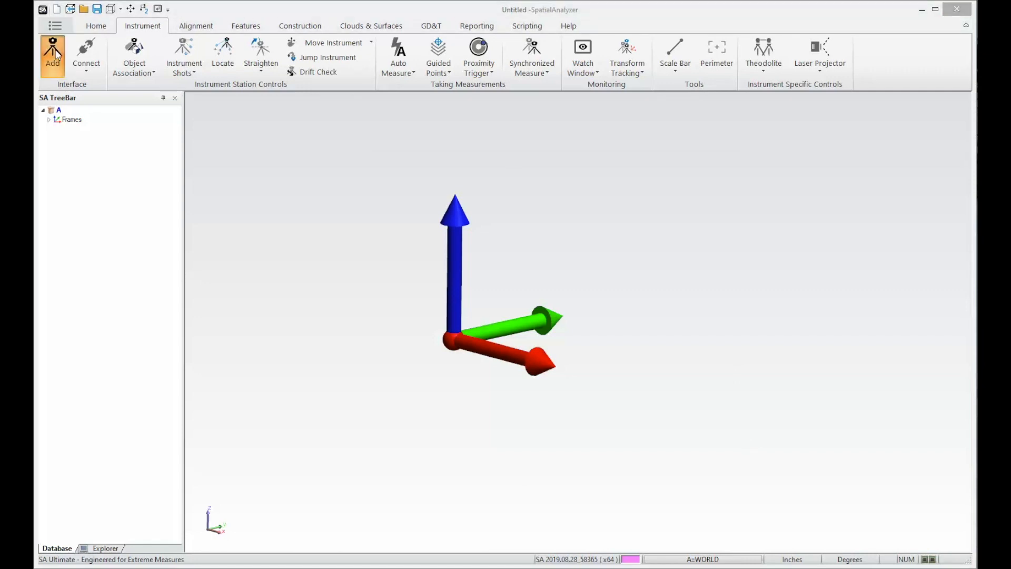
Step: Add a Leica ATS600 tracker to the job from the All Instruments list
click(53, 55)
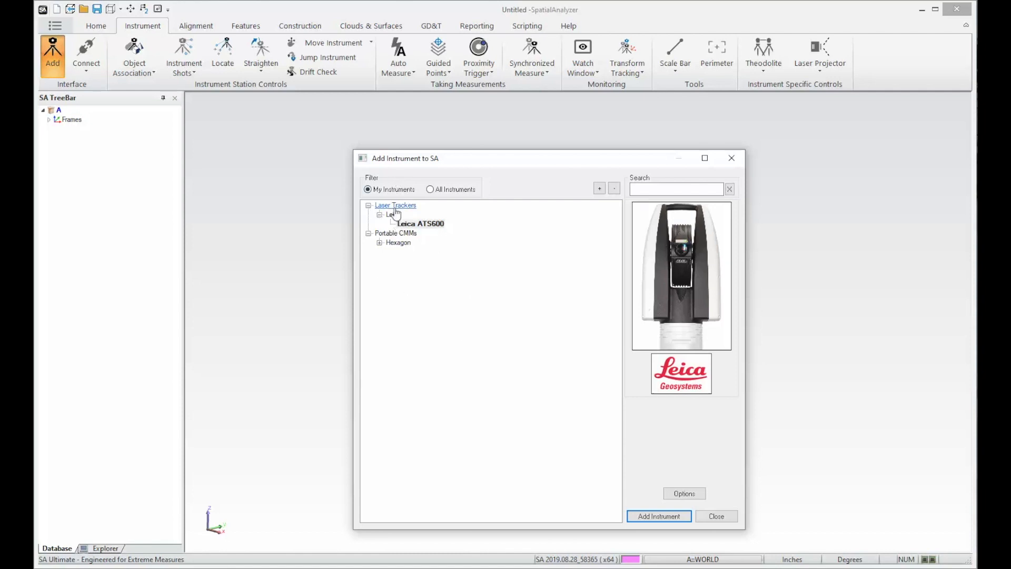
click(430, 189)
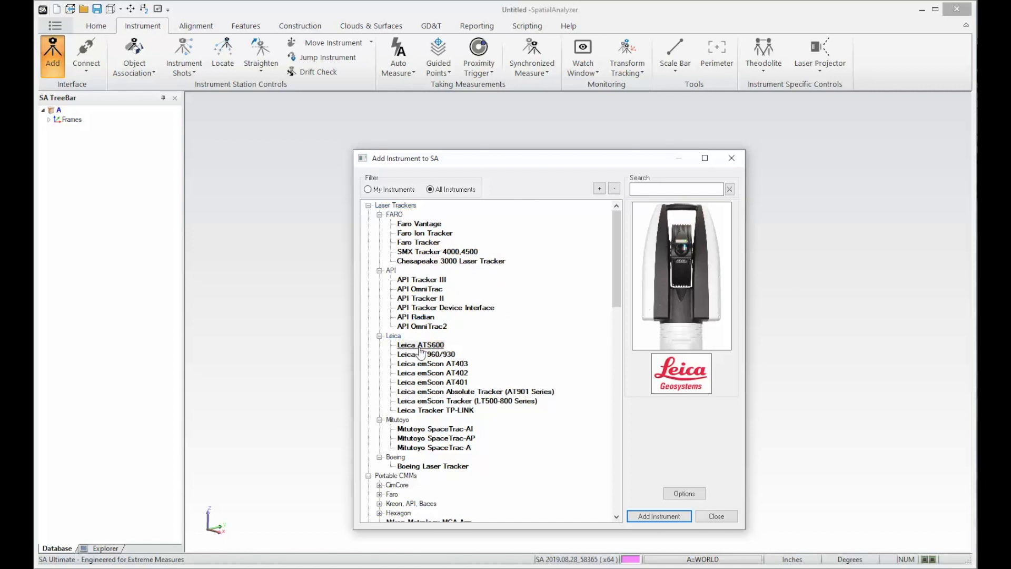
click(419, 344)
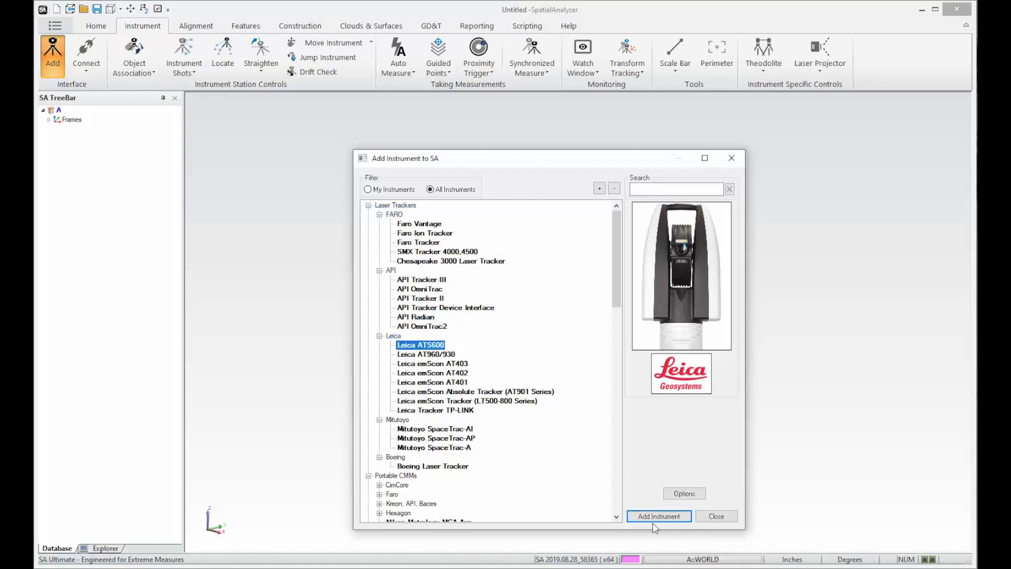
click(659, 517)
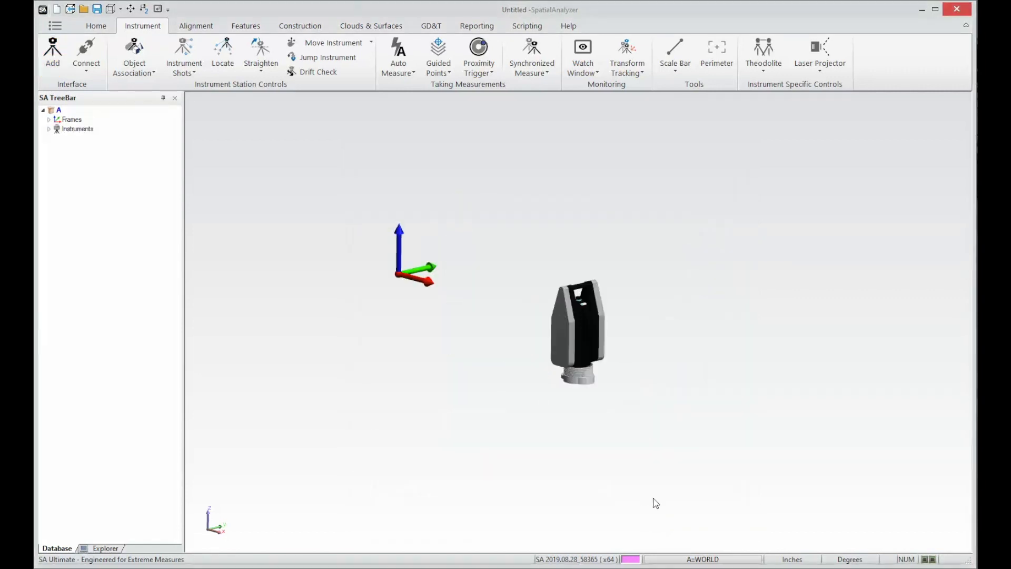
mouse_move(607, 271)
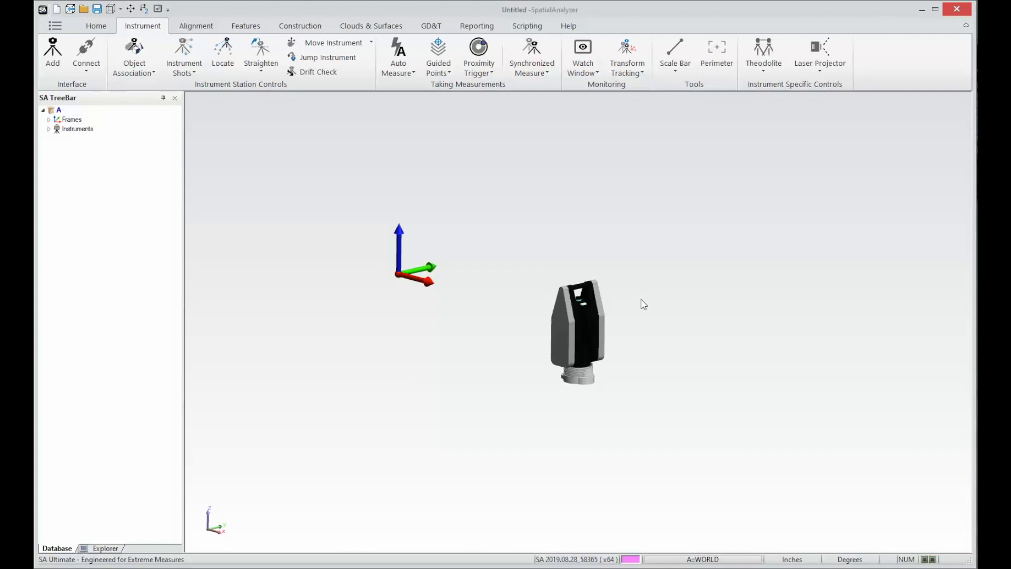
Step: Connect to station A::0 Leica ATS600 as a laser tracker
click(85, 54)
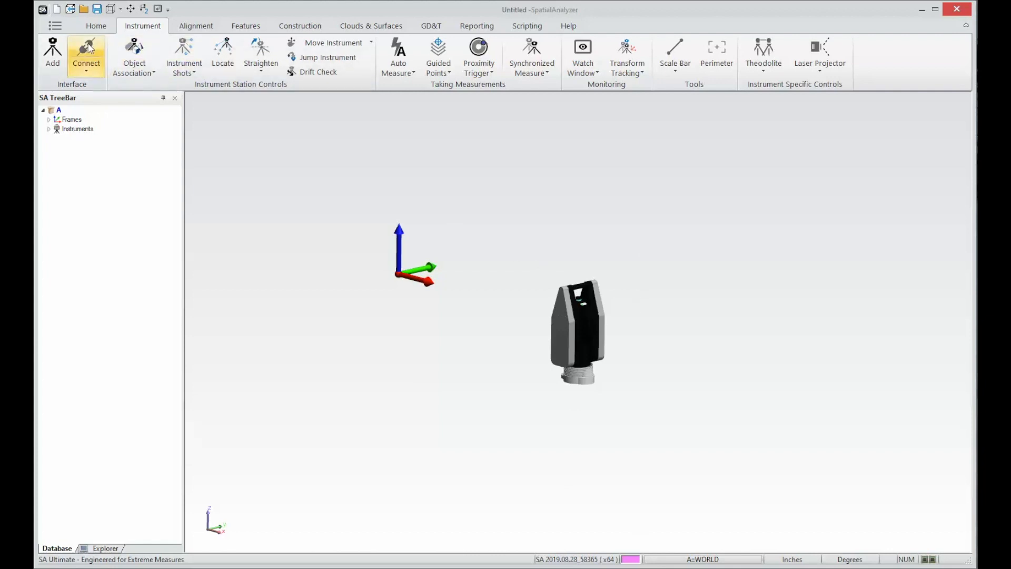
mouse_move(97, 77)
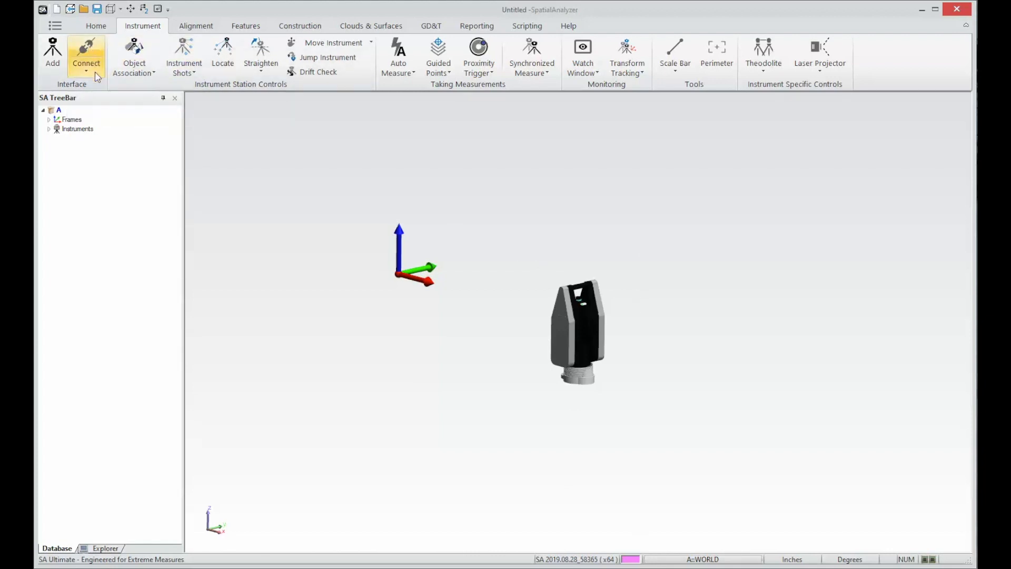
click(86, 55)
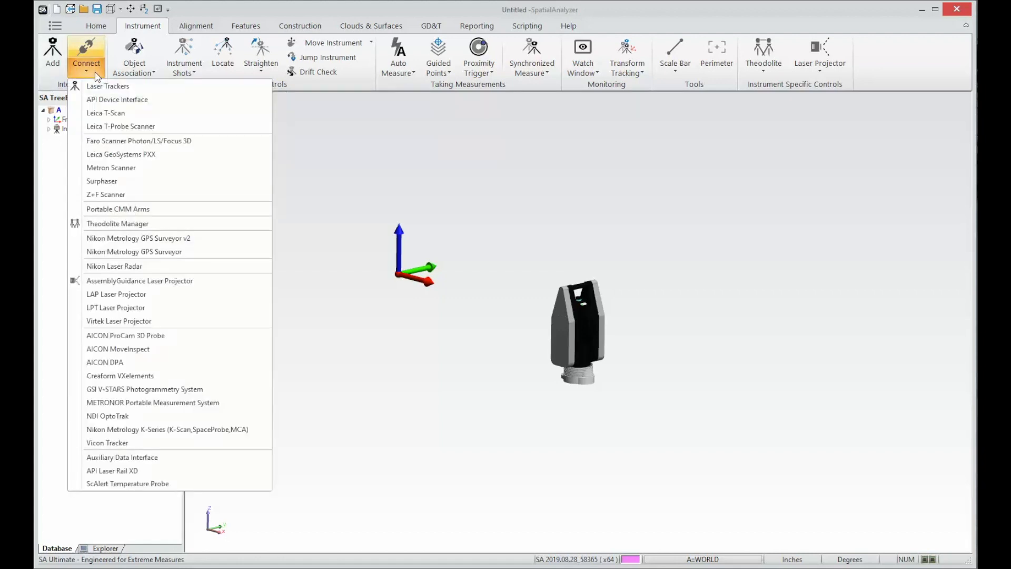
click(108, 86)
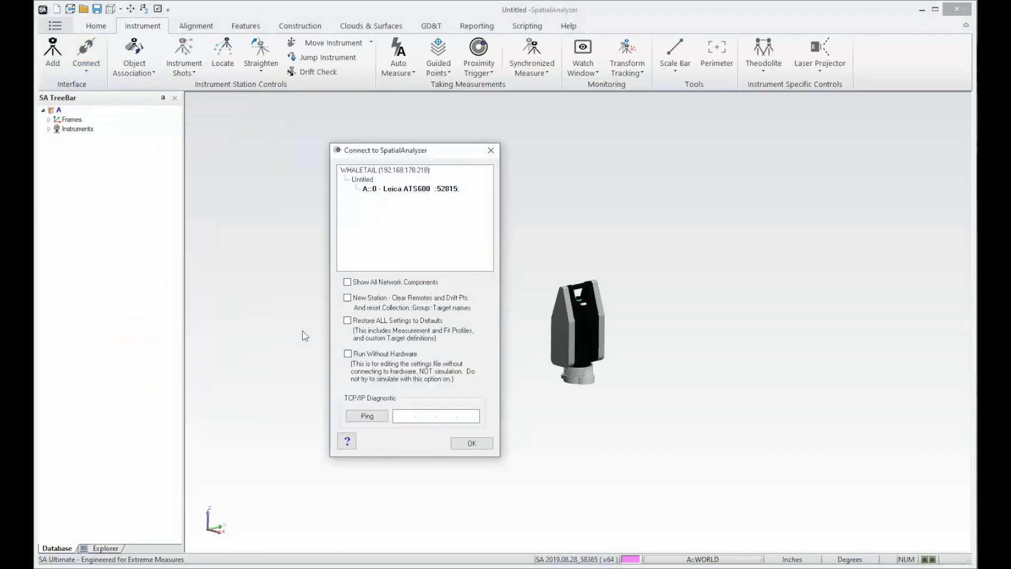
click(411, 188)
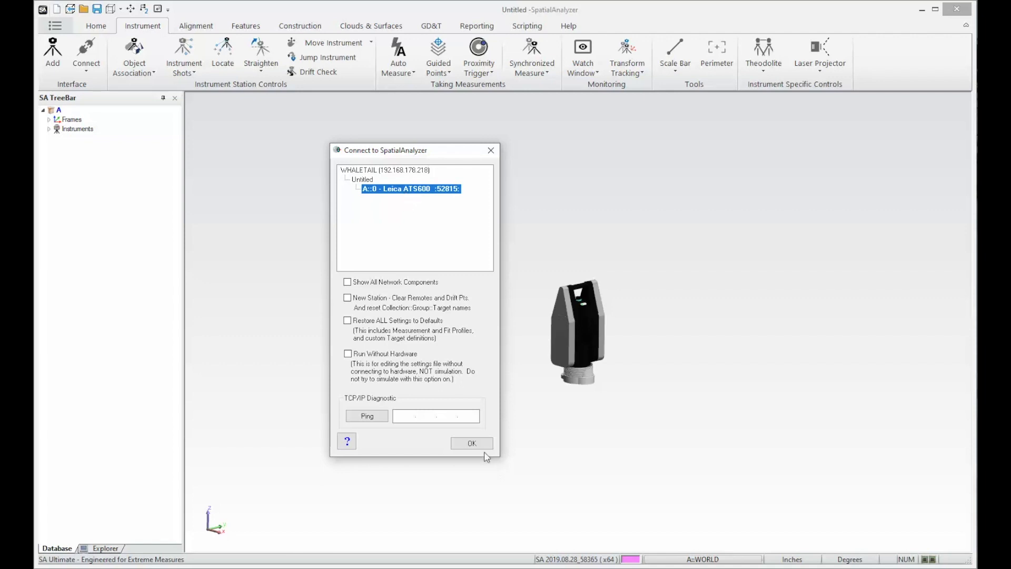
click(472, 444)
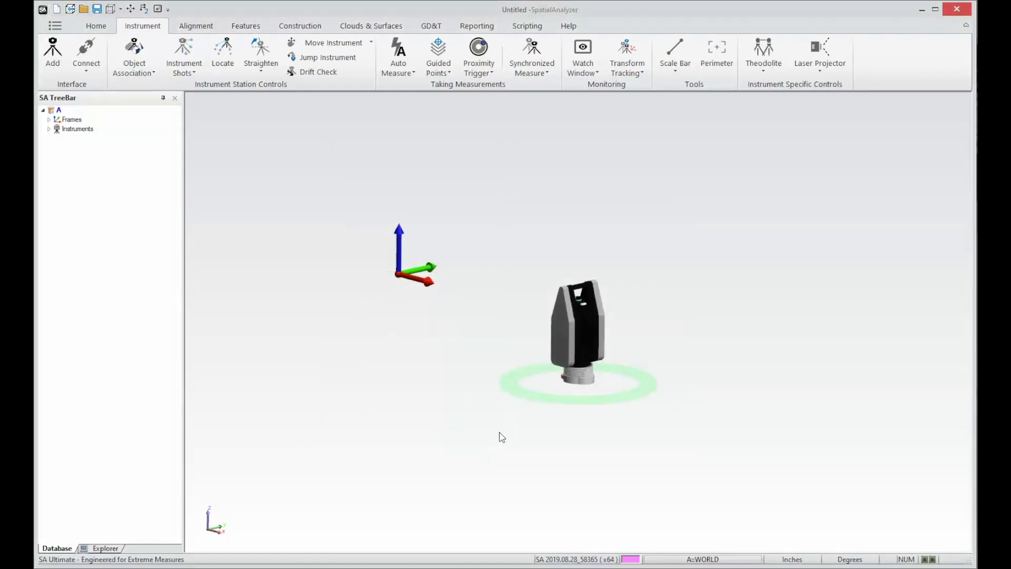
Step: Ping the tracker at address 10.2.5.223 in the LMF_ATS Connection dialog
click(85, 55)
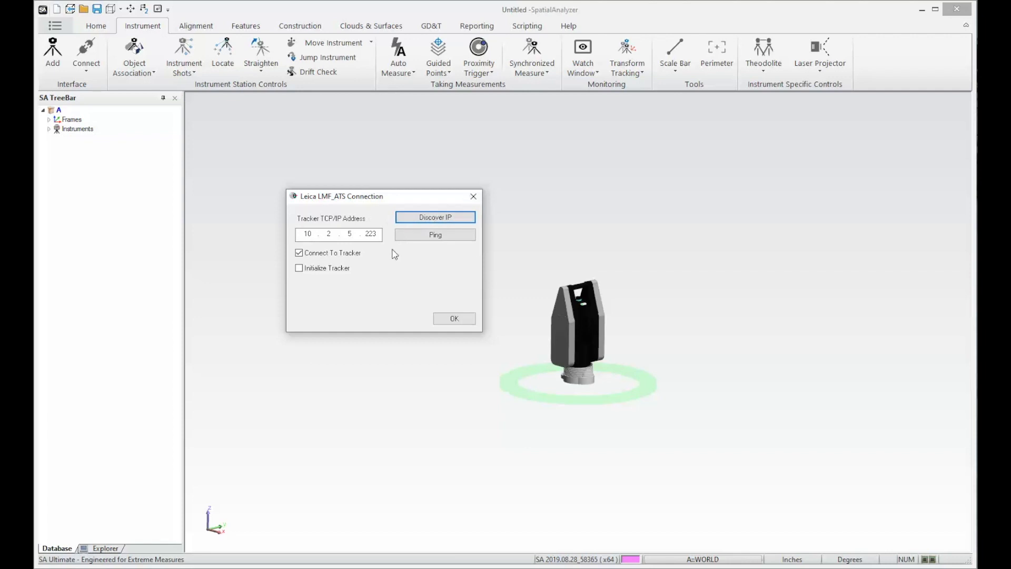
mouse_move(444, 249)
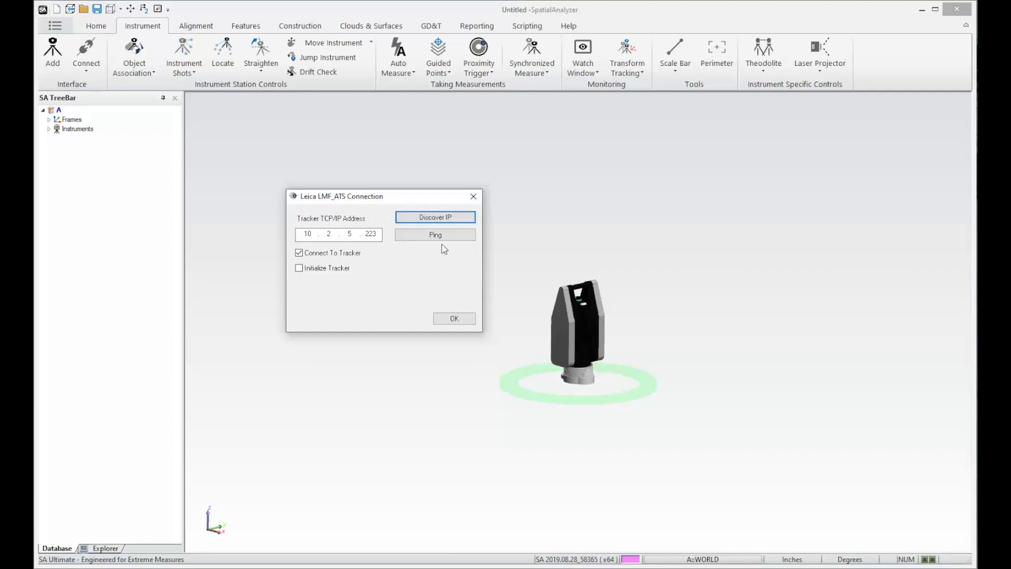
click(435, 234)
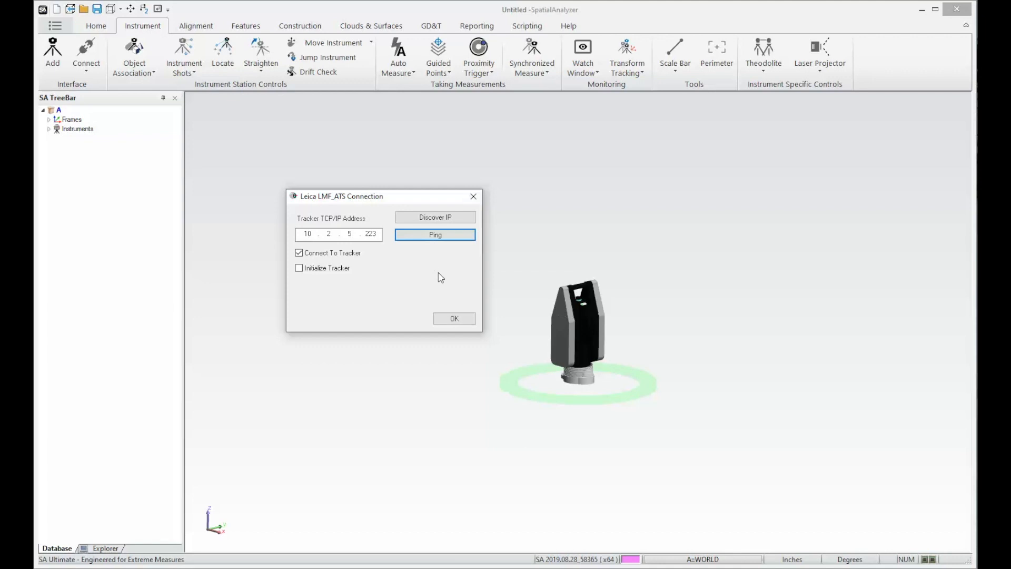
Step: Confirm the connection settings so the ATS600 tracker starts up
click(453, 318)
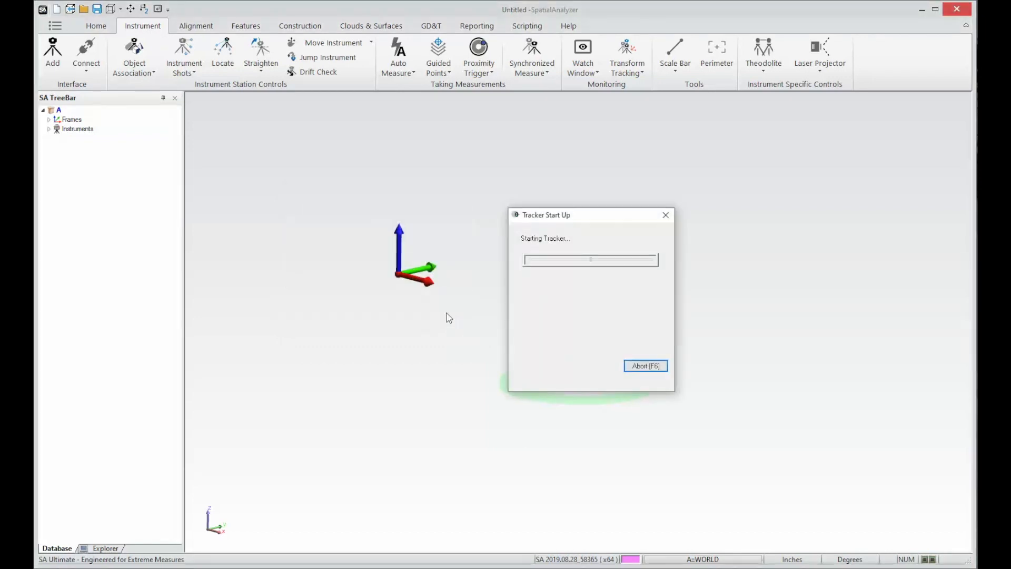
mouse_move(550, 439)
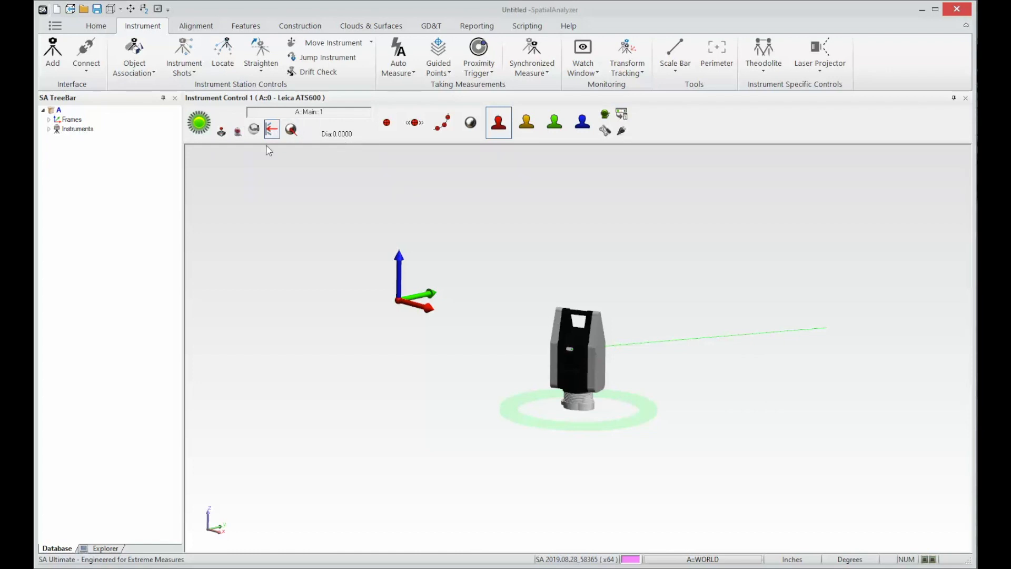
mouse_move(590, 151)
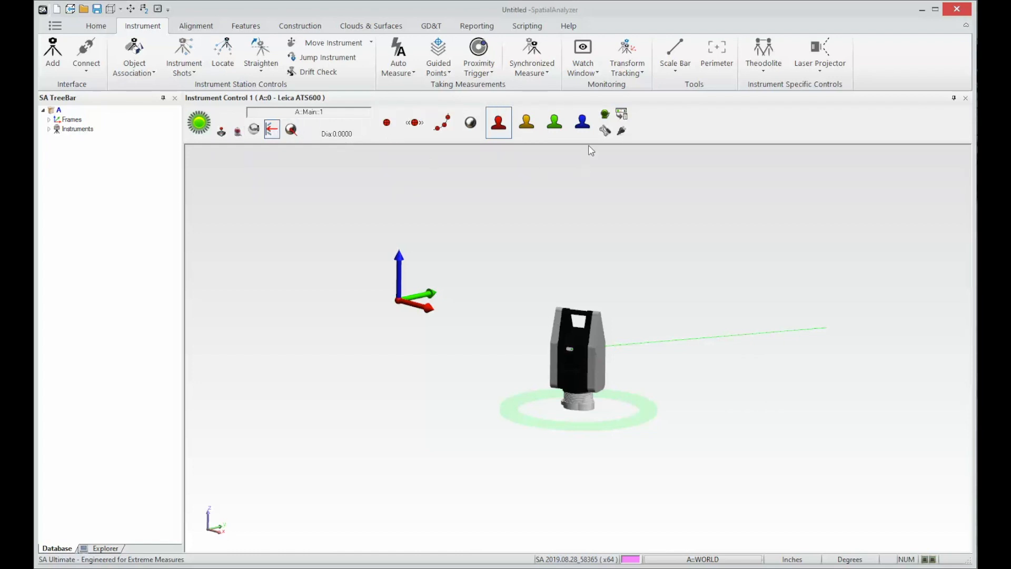
mouse_move(554, 120)
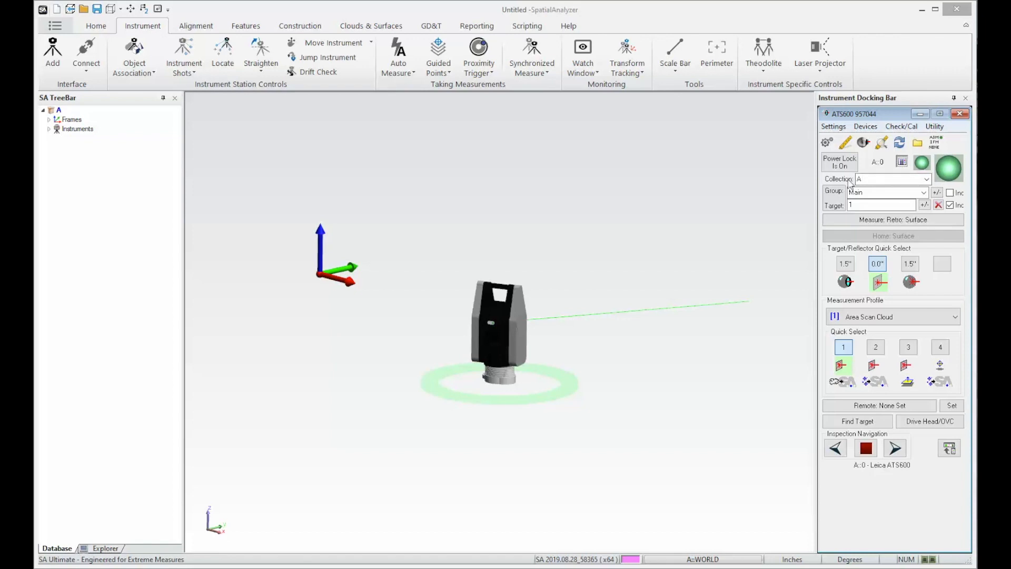
mouse_move(970, 264)
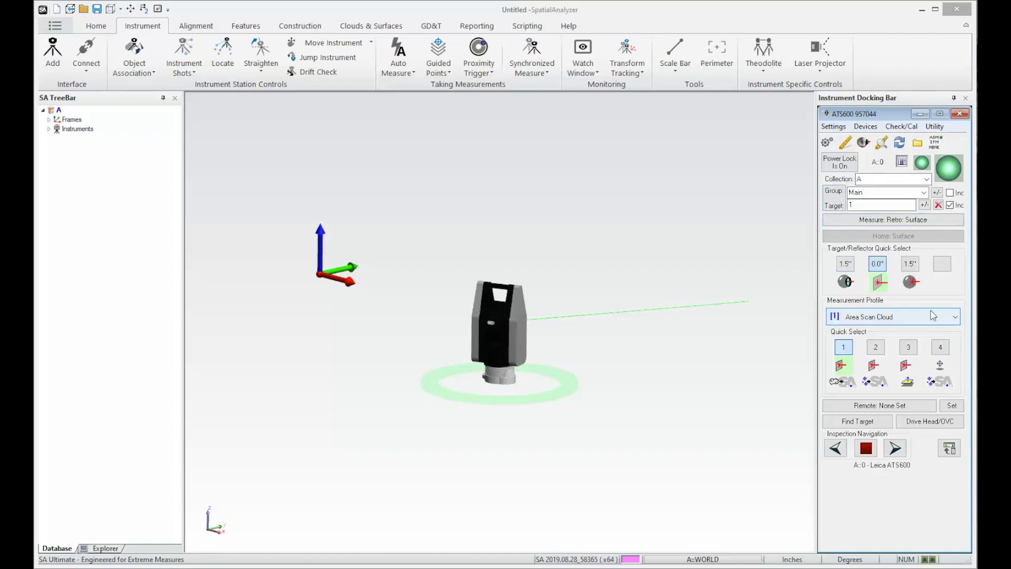
mouse_move(907, 347)
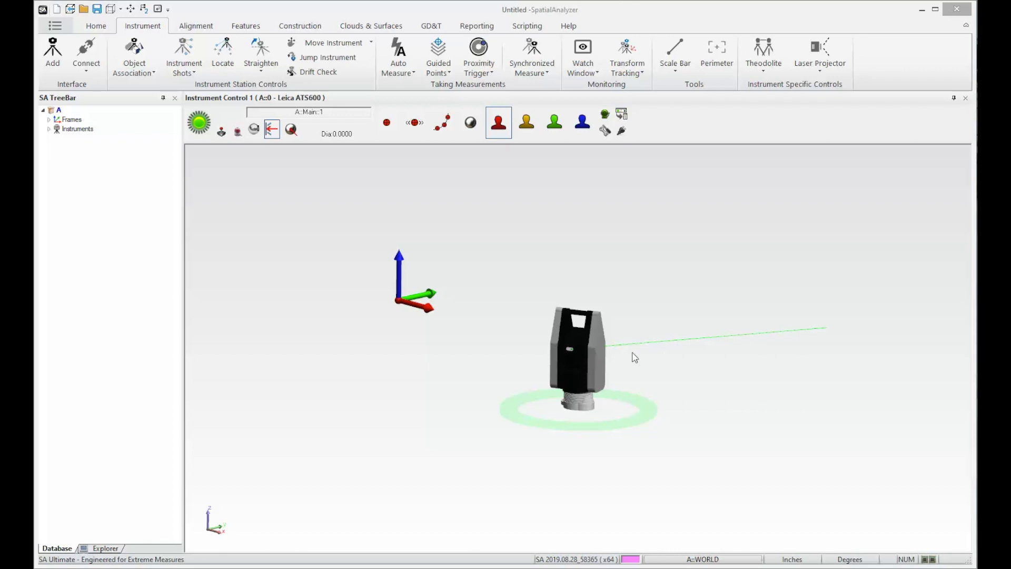
mouse_move(832, 328)
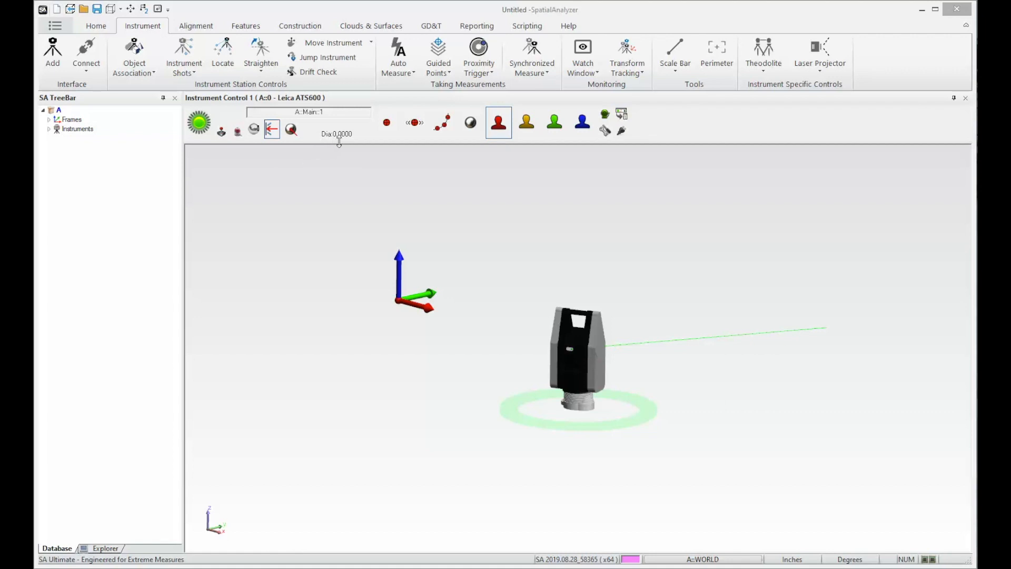
mouse_move(318, 143)
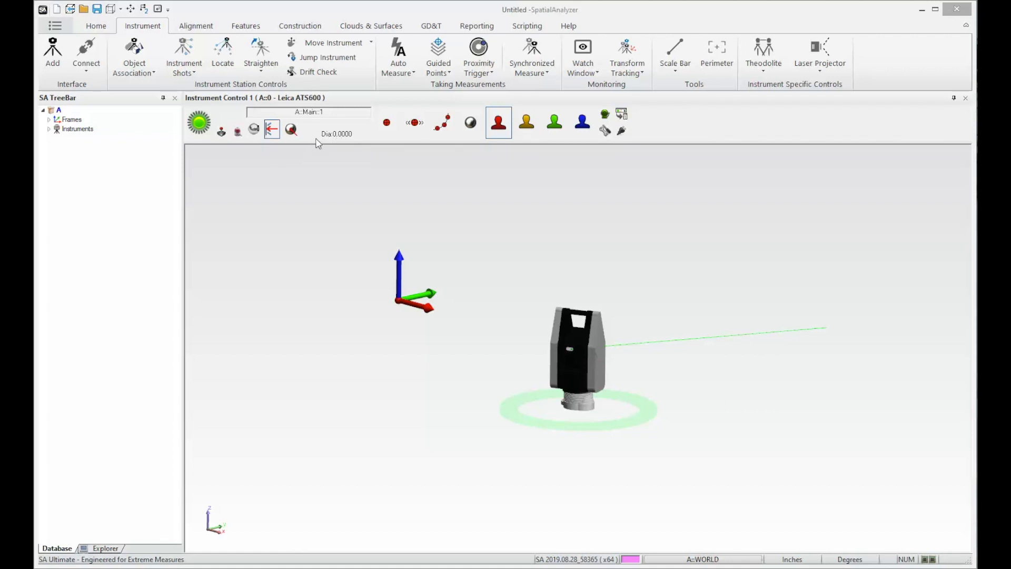
mouse_move(372, 115)
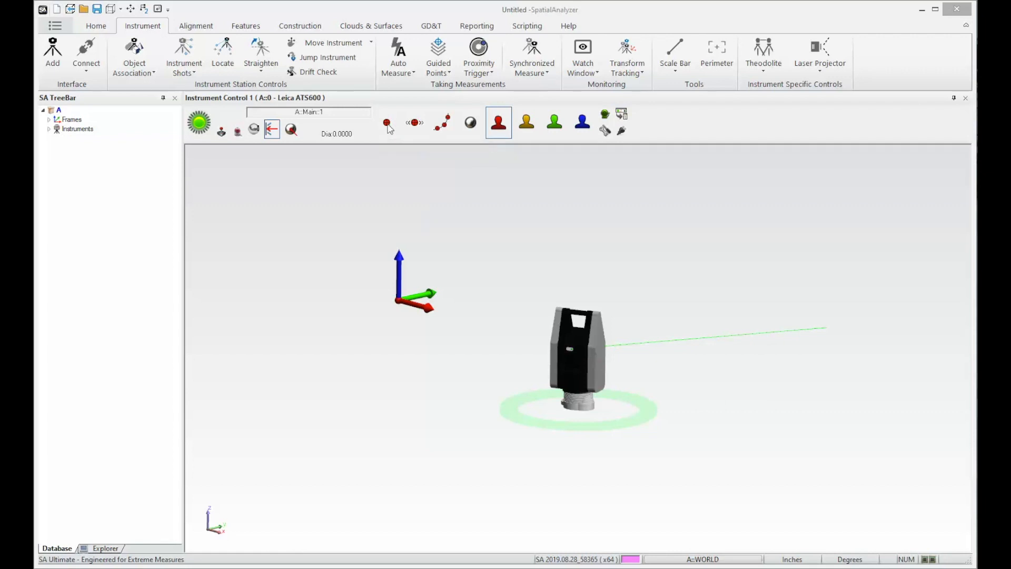
Step: Measure single point A::Main::1 with the tracker from Instrument Control
click(386, 122)
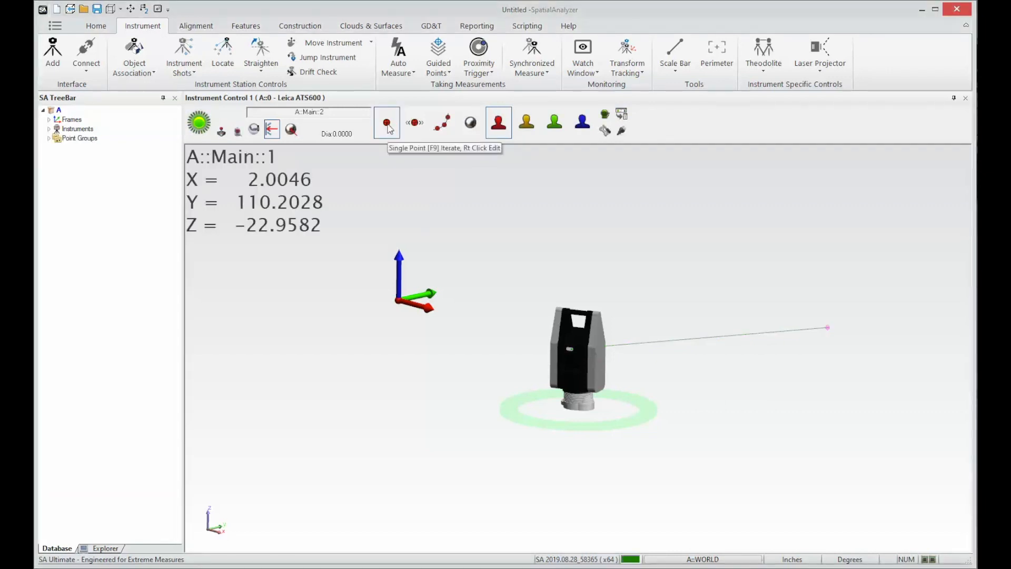
click(498, 122)
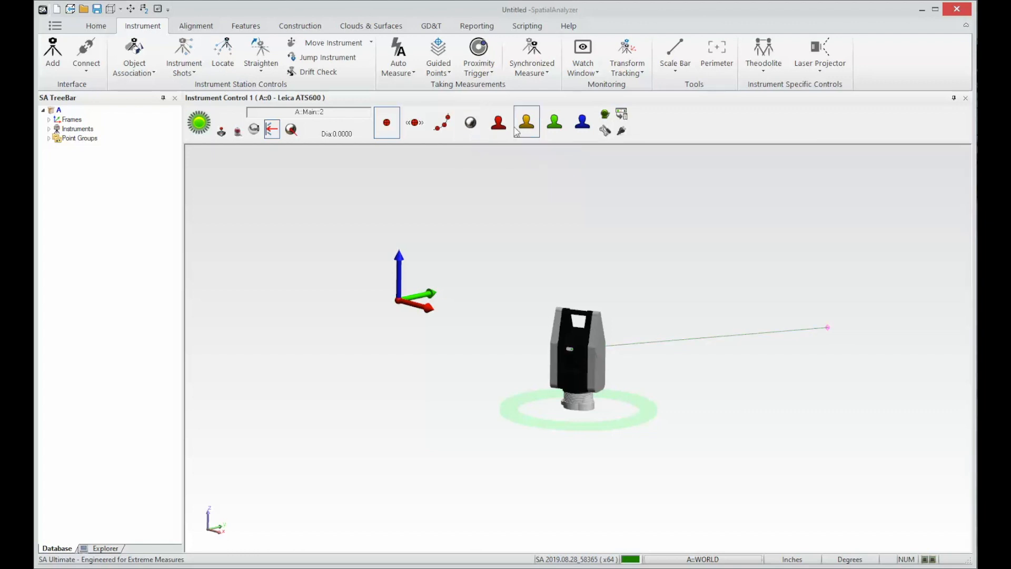
mouse_move(583, 121)
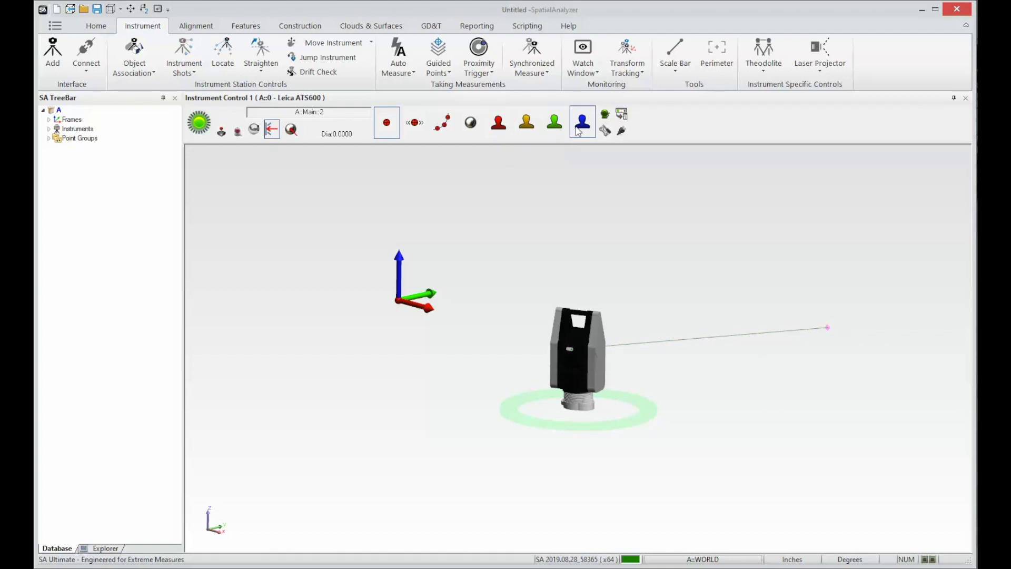
mouse_move(527, 123)
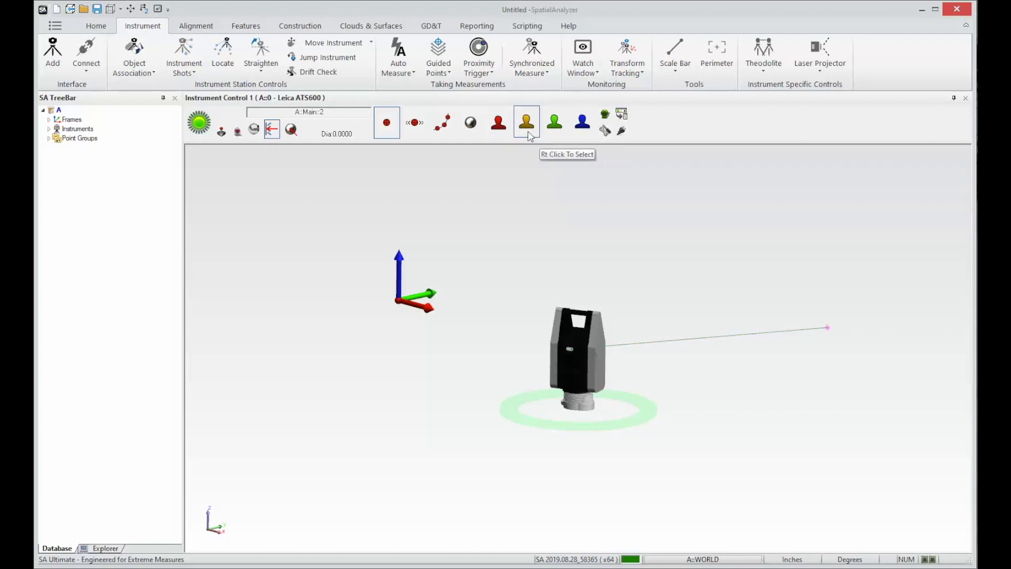
click(527, 122)
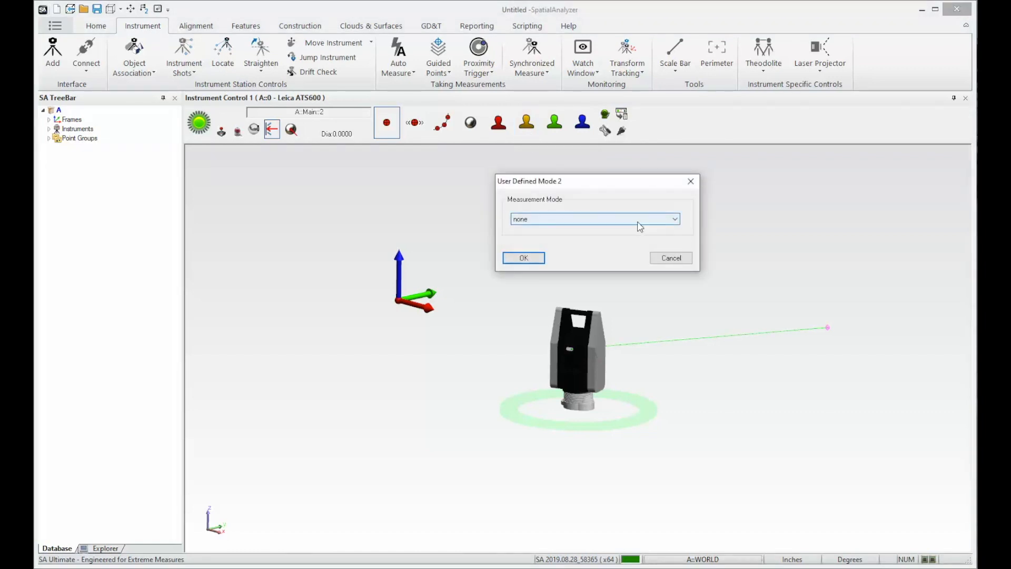
click(675, 219)
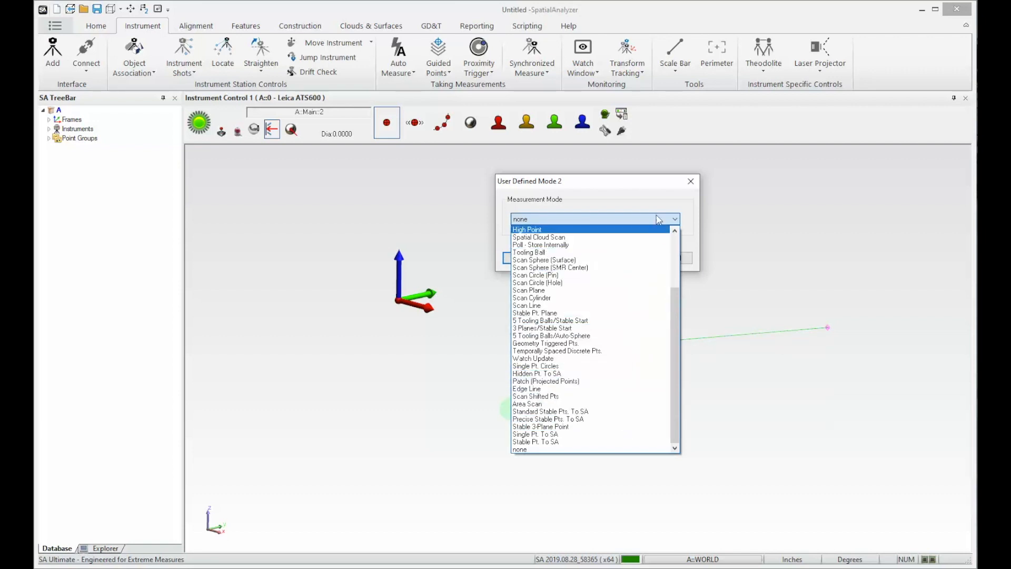
click(519, 450)
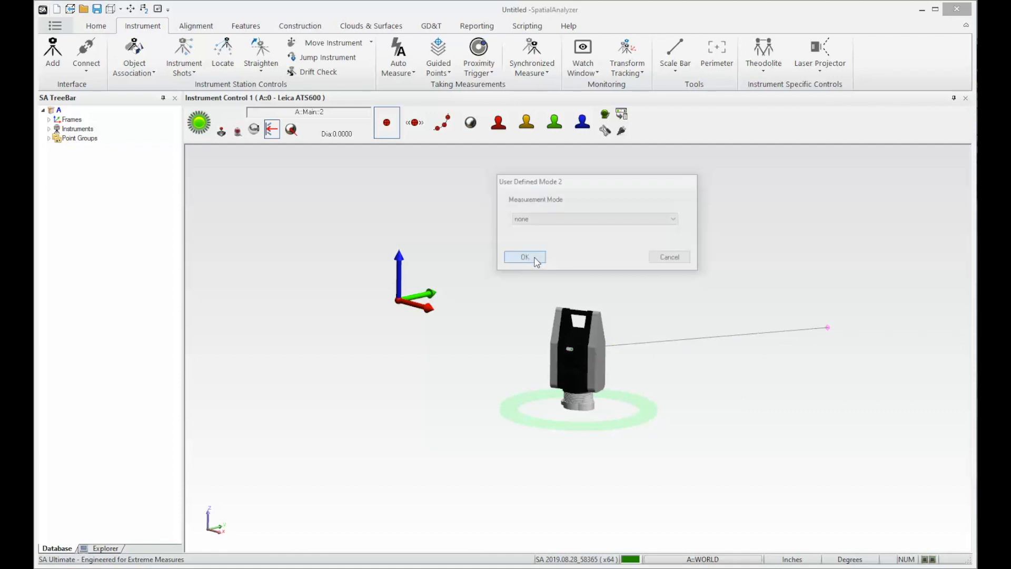
click(524, 257)
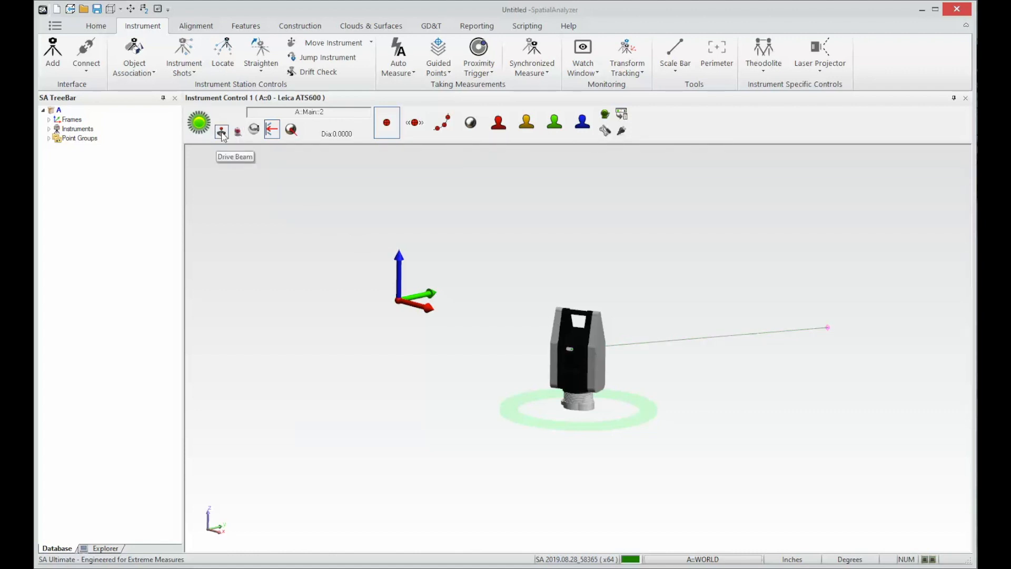
Step: Bring up the Keyboard Drive / ADM controls and the live Overview Camera feed
click(221, 130)
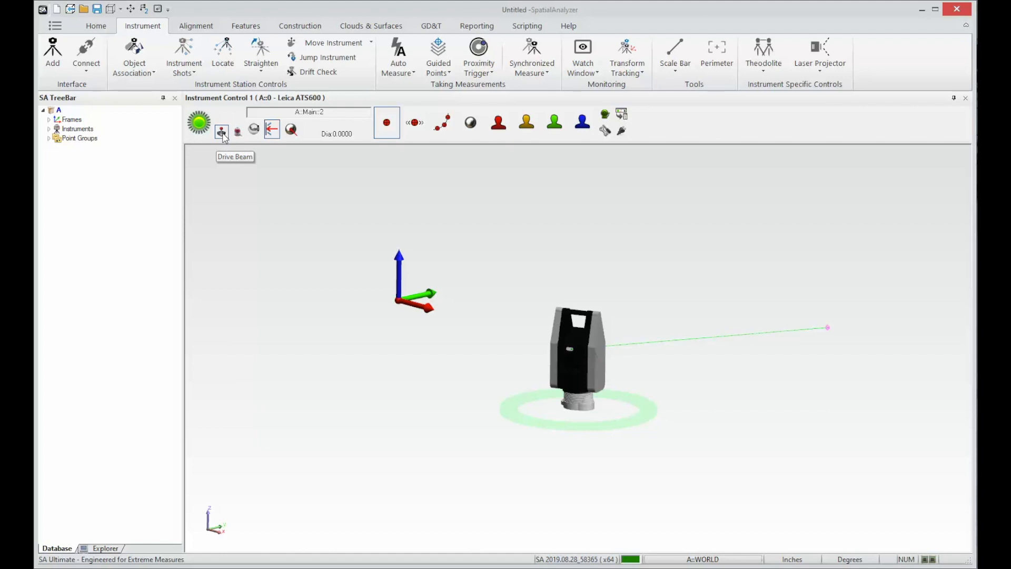
click(222, 130)
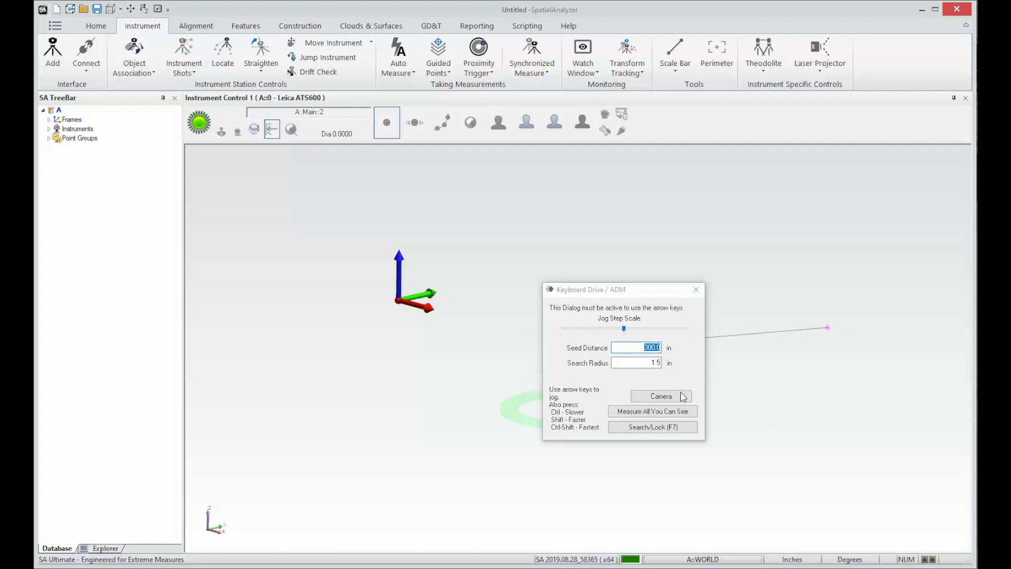
click(660, 396)
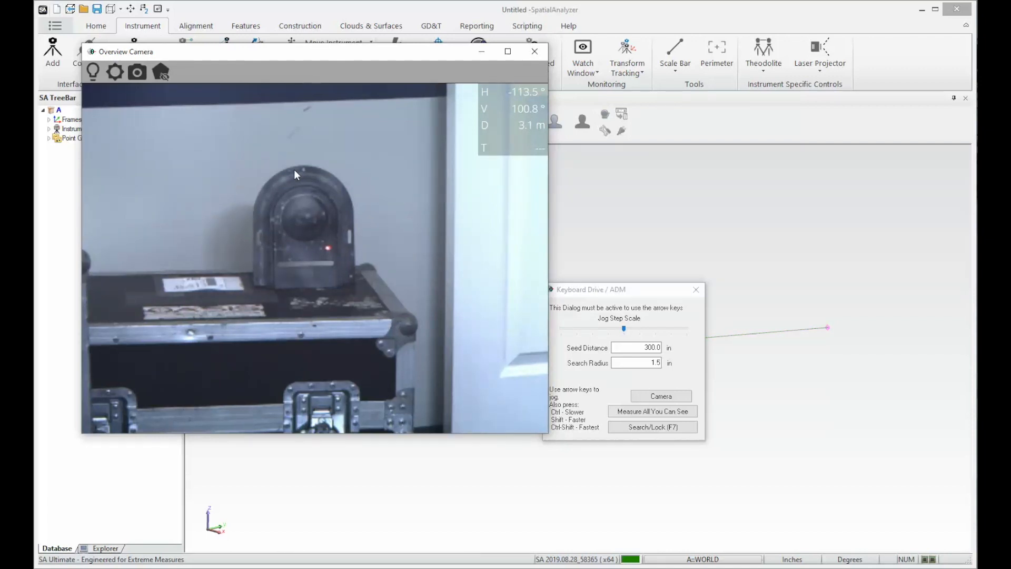
Step: Define a four-point polygon scan region around the object in the camera view
click(161, 71)
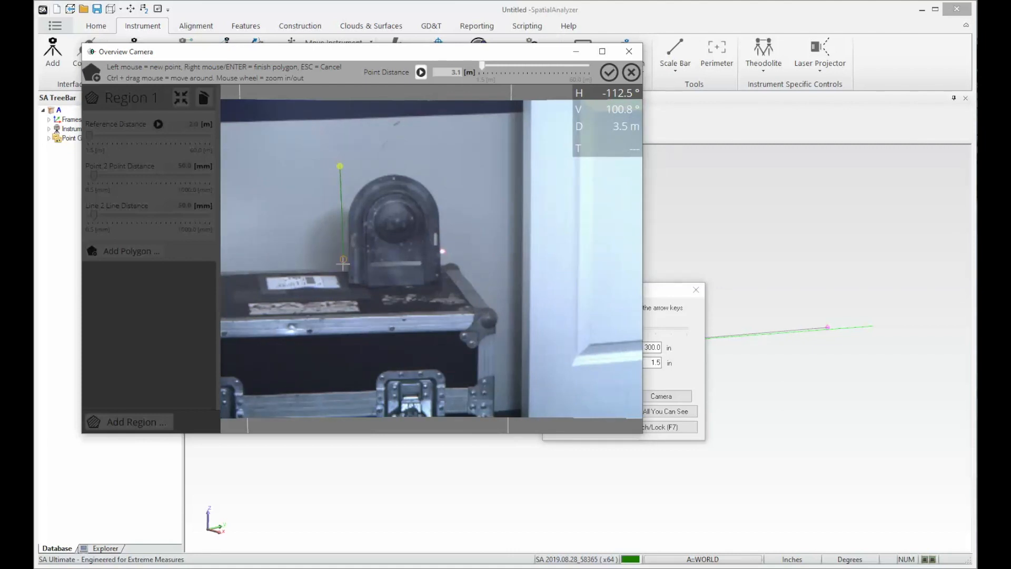
click(443, 291)
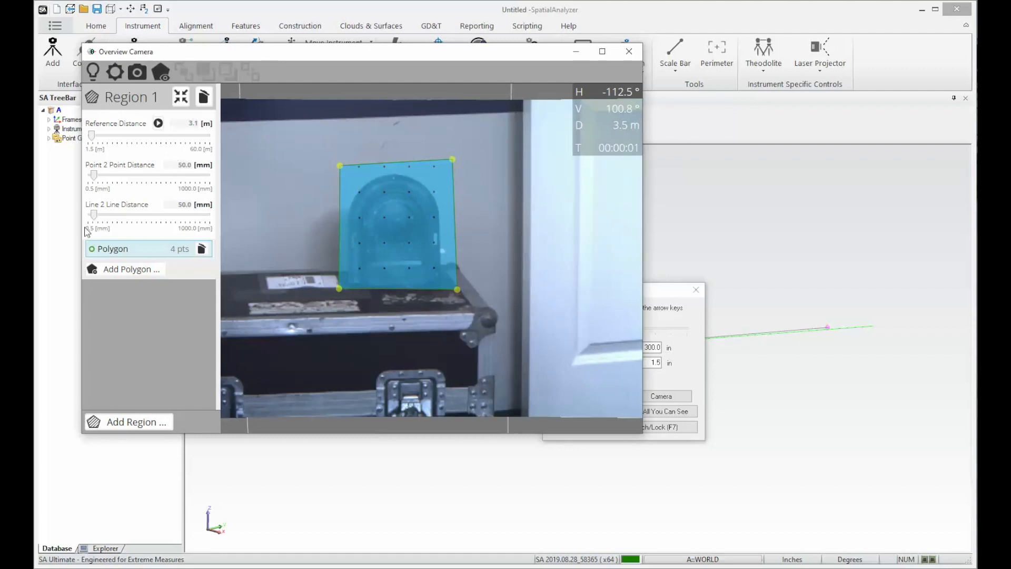
Step: Set point and line spacing to 10 mm and the reference distance to 6.5 m
drag(92, 134, 102, 134)
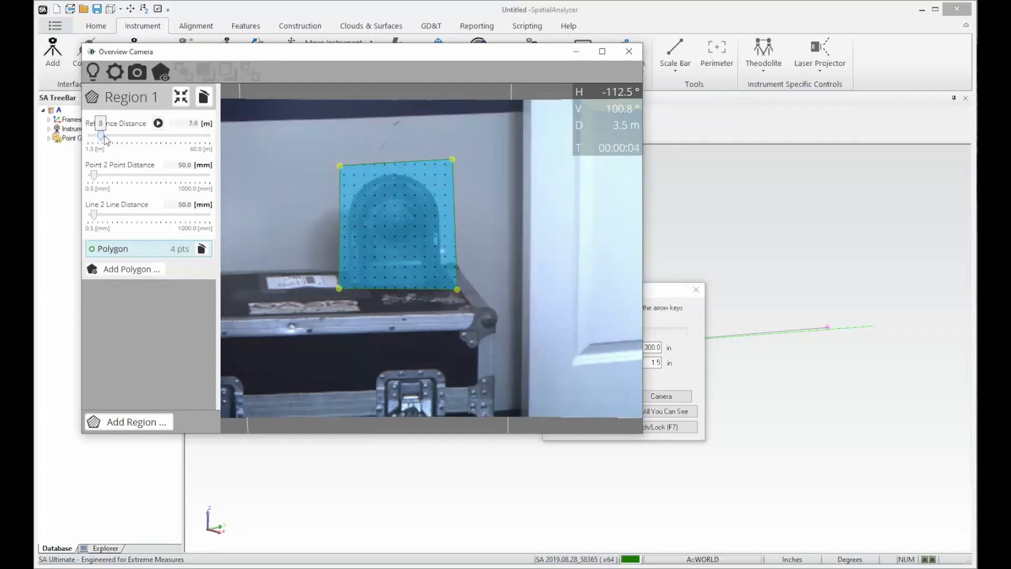
drag(104, 136, 94, 136)
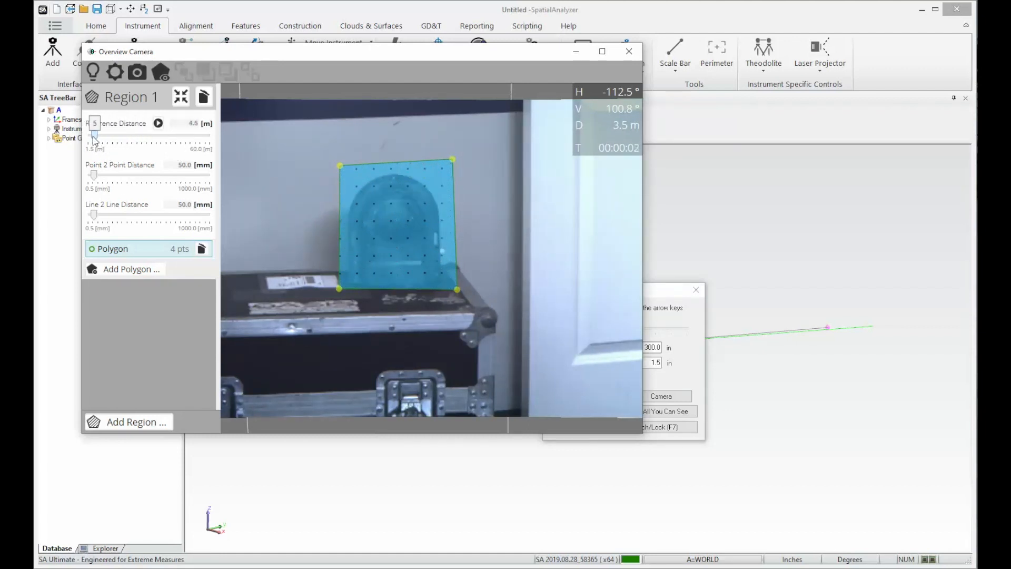
drag(95, 176, 144, 176)
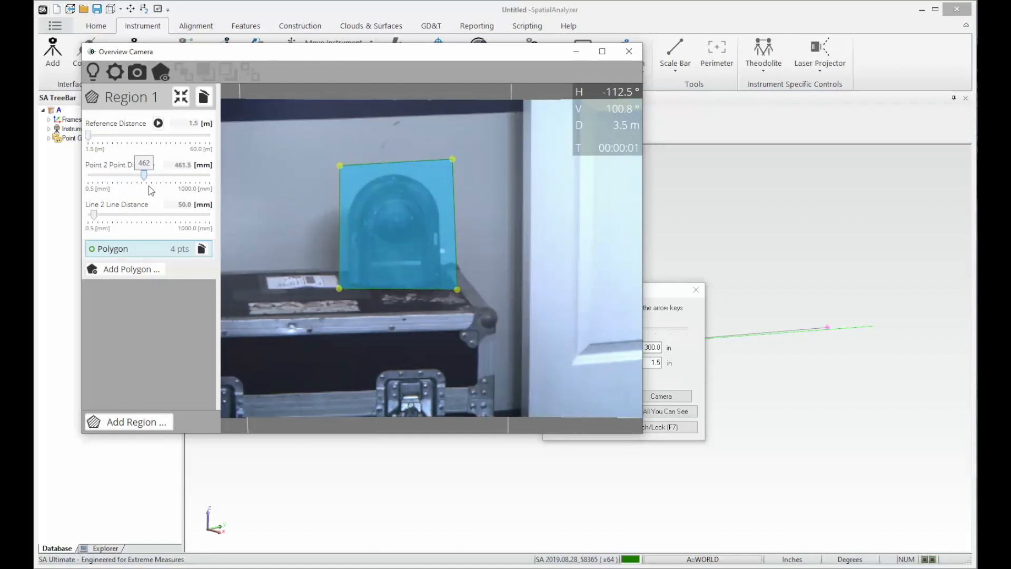
drag(144, 175, 100, 175)
text(1)
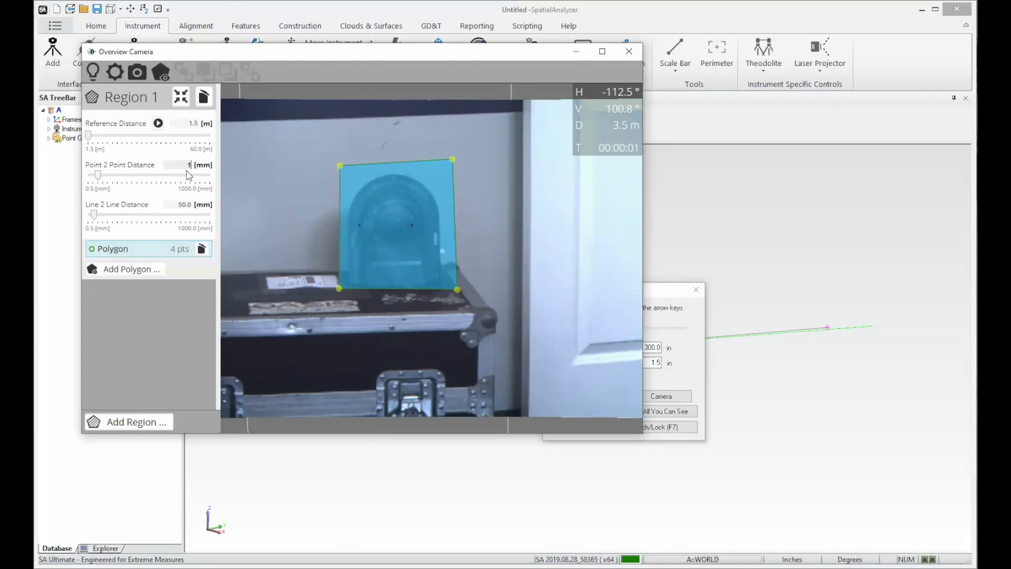
text(0)
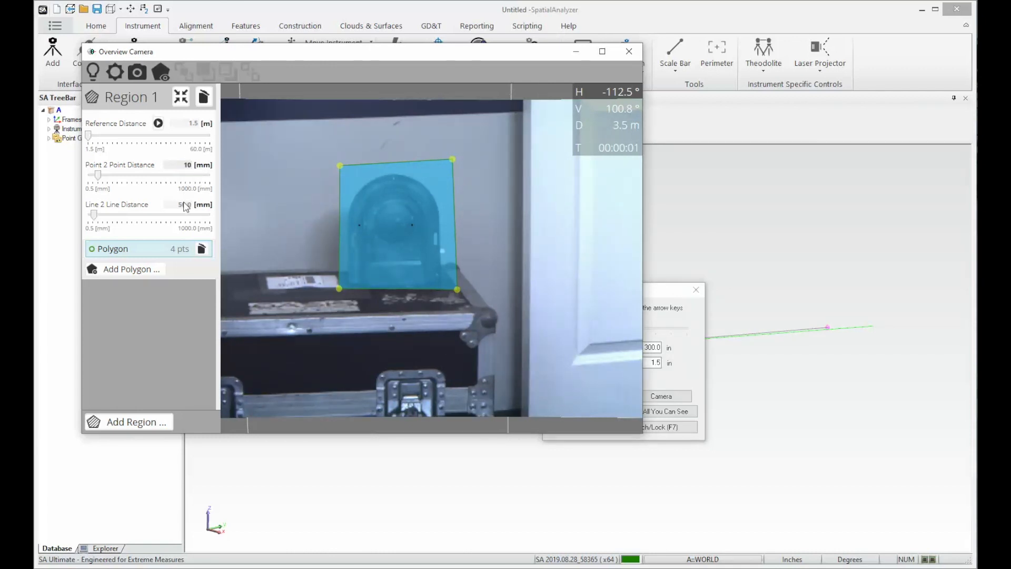
drag(93, 214, 94, 213)
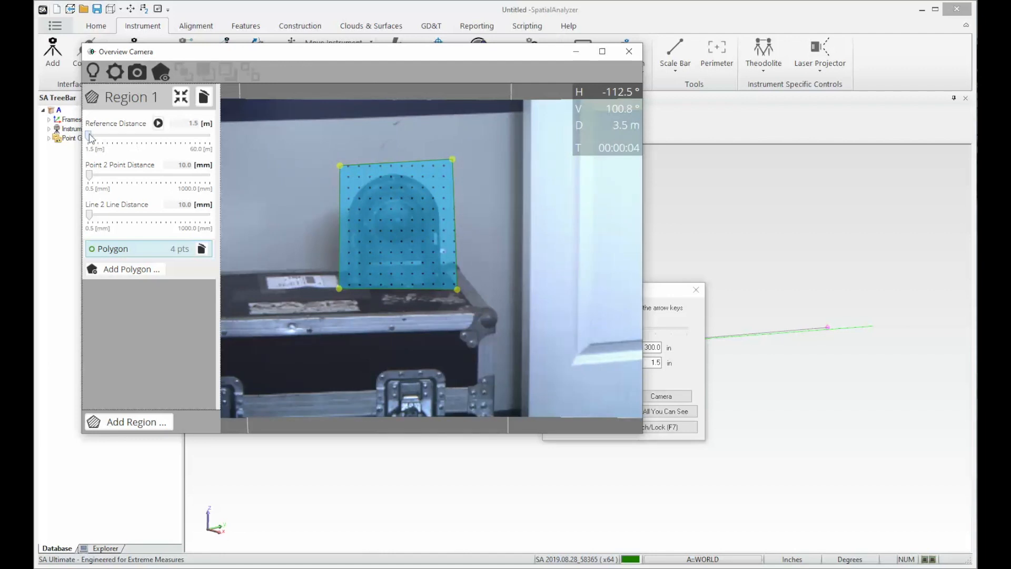
drag(88, 137, 96, 137)
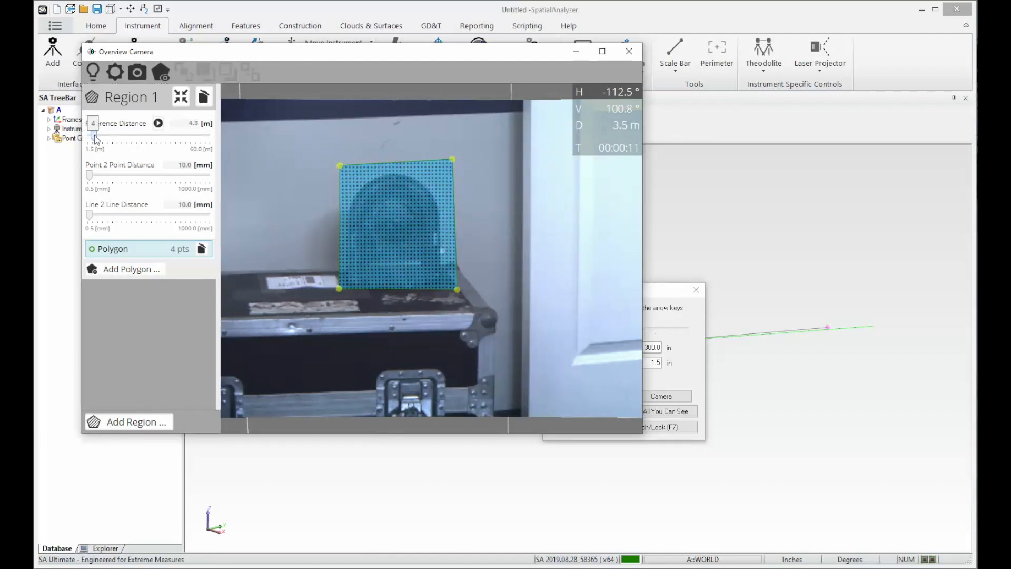
drag(90, 136, 97, 136)
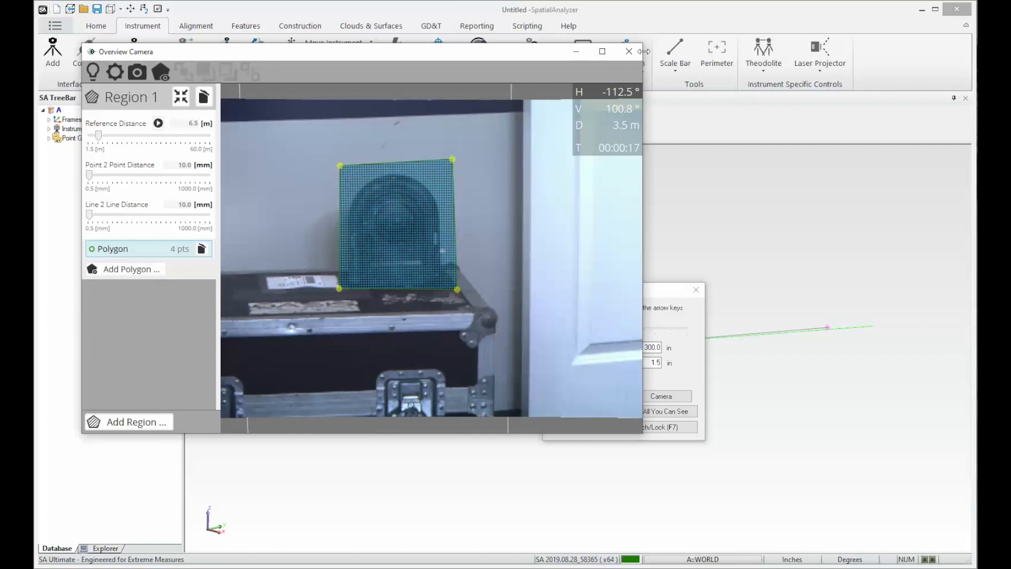
Step: Close the camera view to run the area scan, then close the drive controls
click(629, 51)
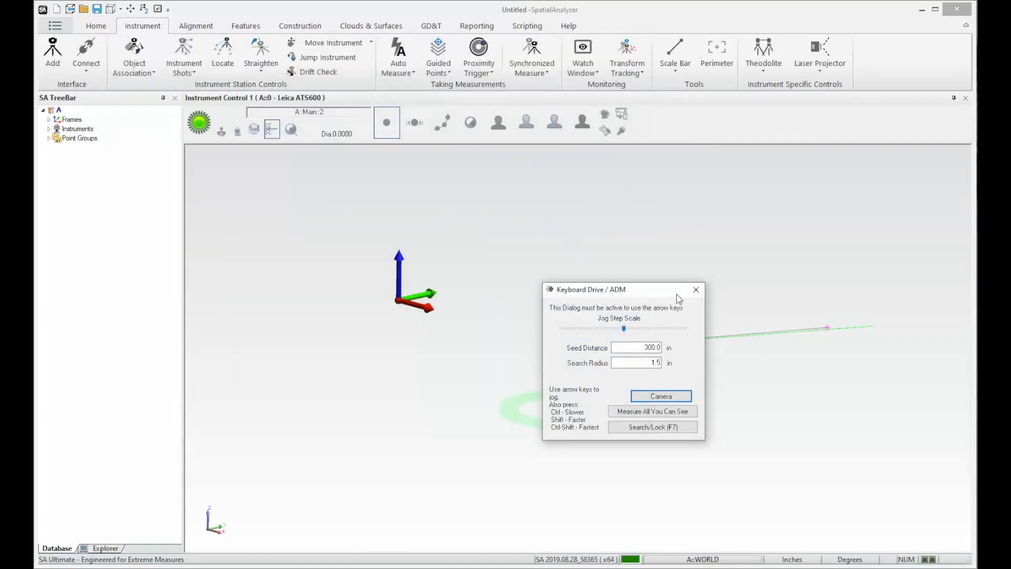
click(696, 289)
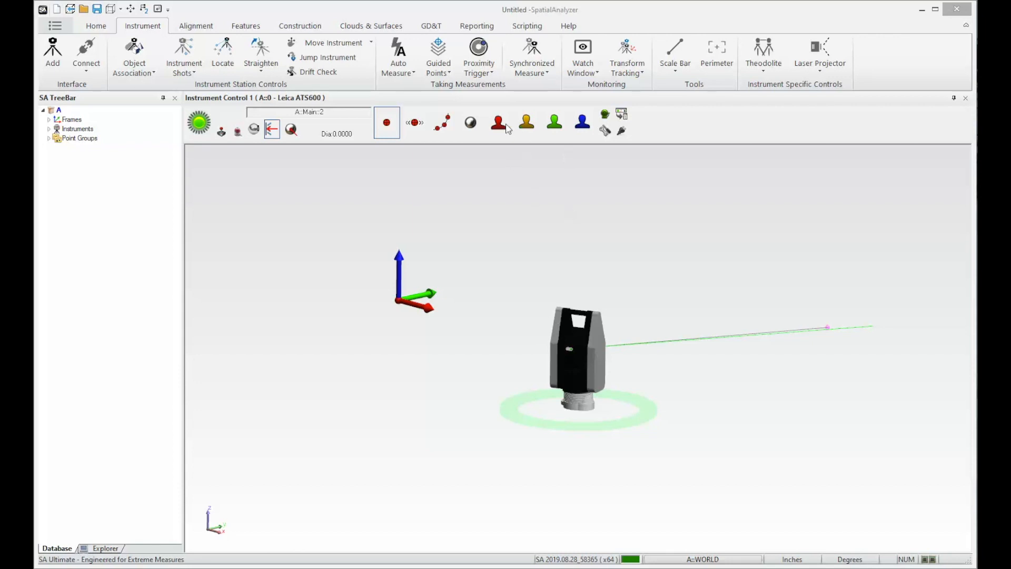
mouse_move(499, 122)
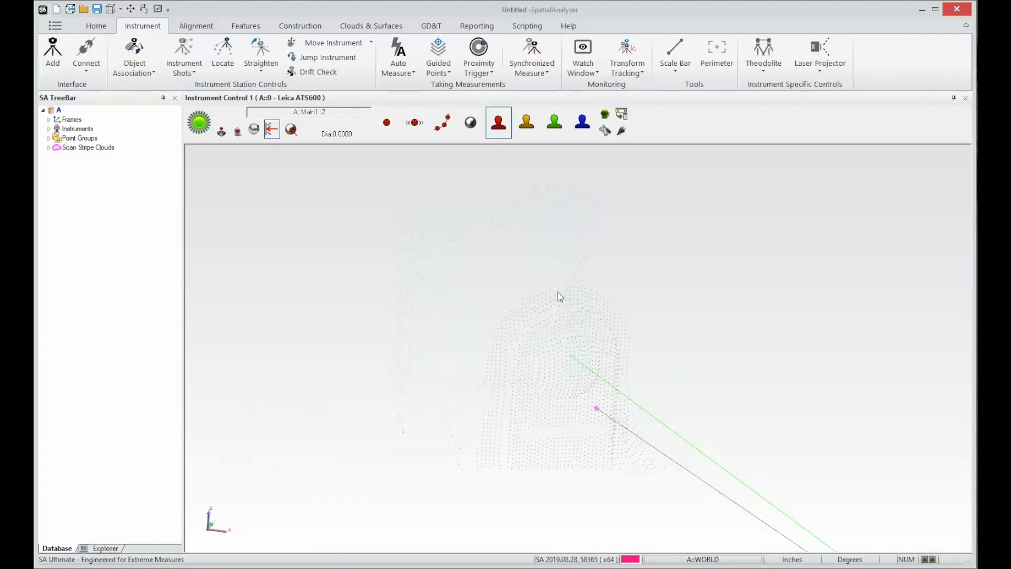
mouse_move(642, 380)
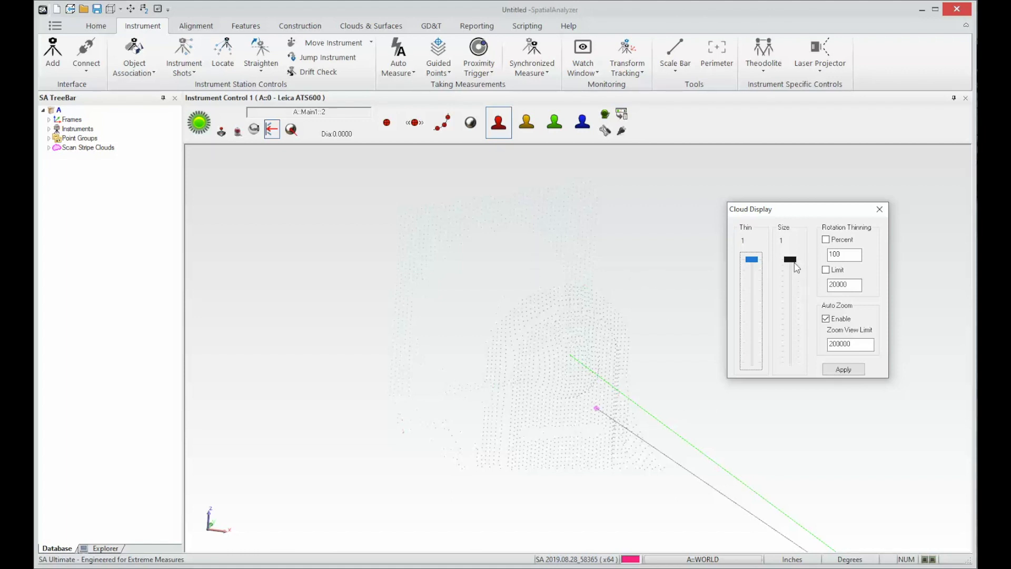
Step: Raise the cloud point size to 6 and show the Clouds & Surfaces tools
drag(790, 259, 790, 286)
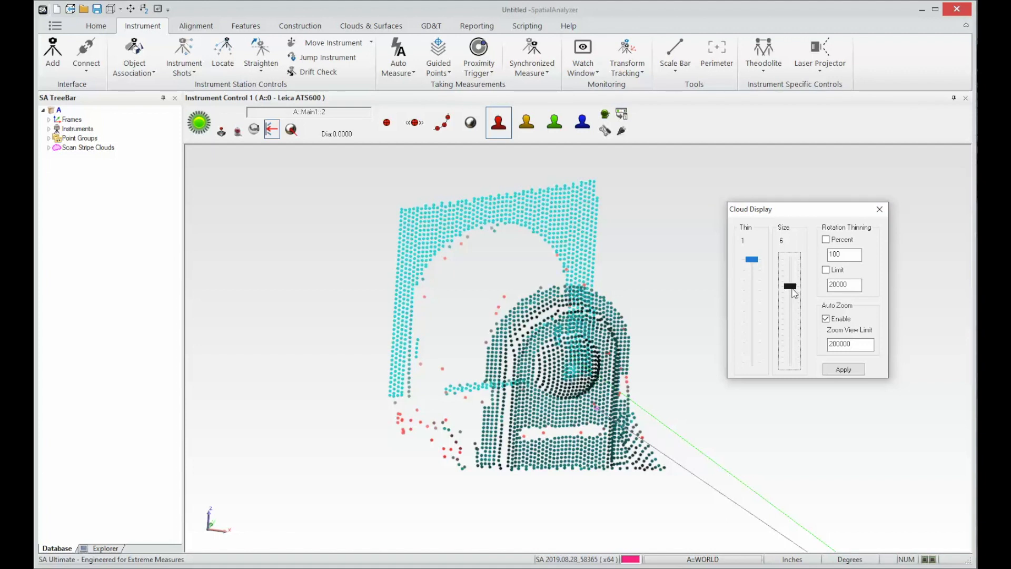
drag(790, 286, 790, 285)
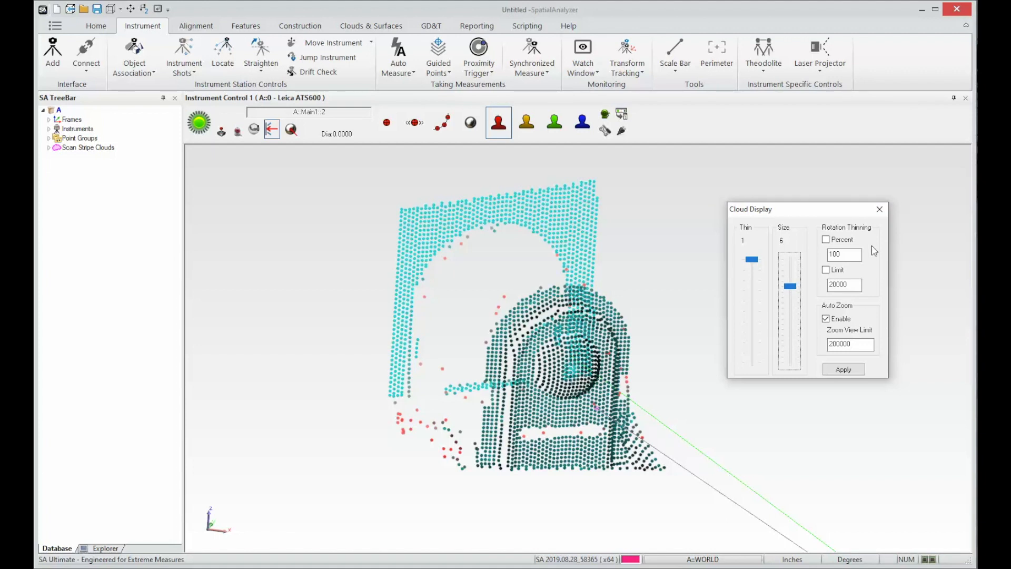
mouse_move(876, 331)
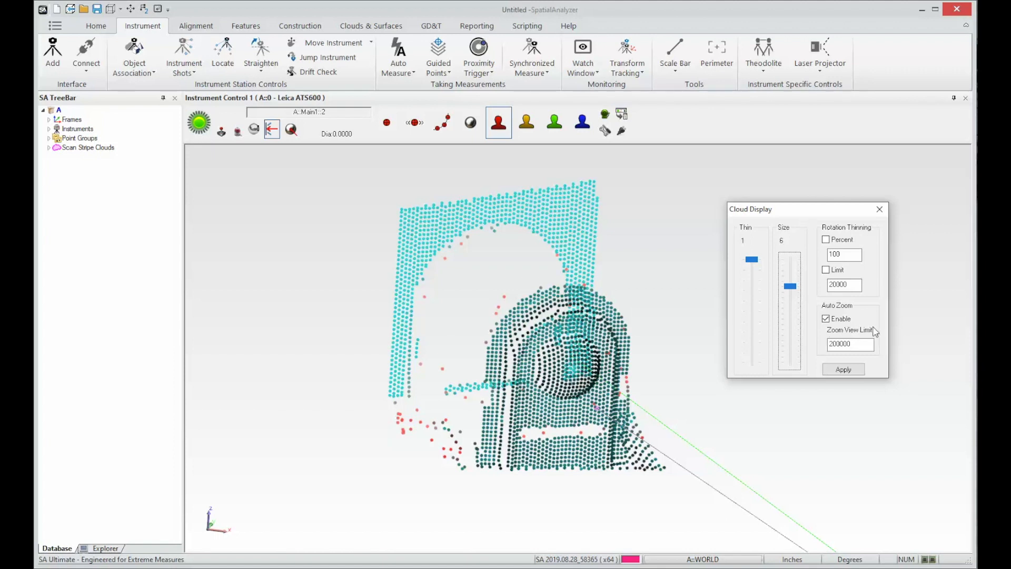
mouse_move(915, 349)
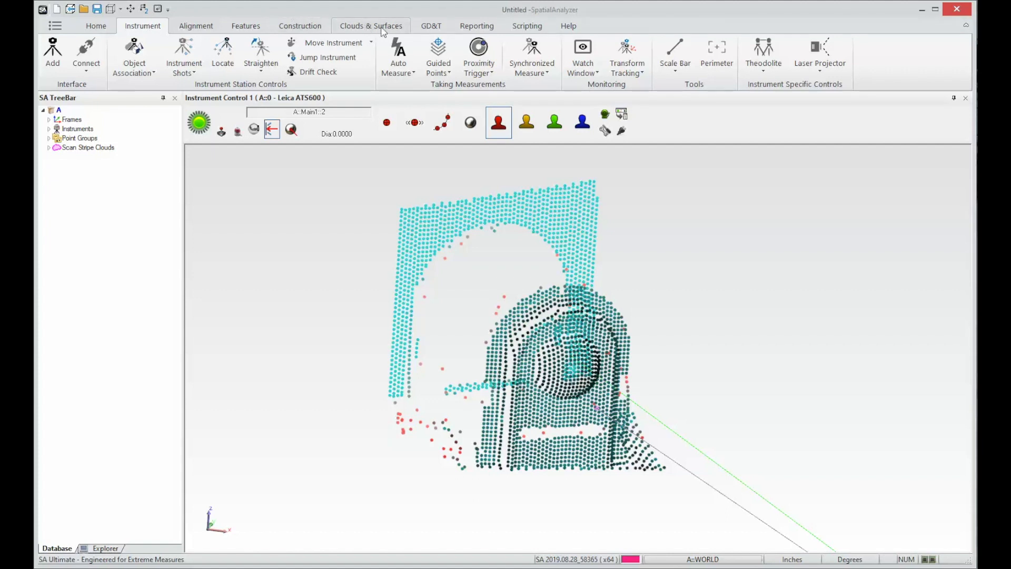
click(371, 25)
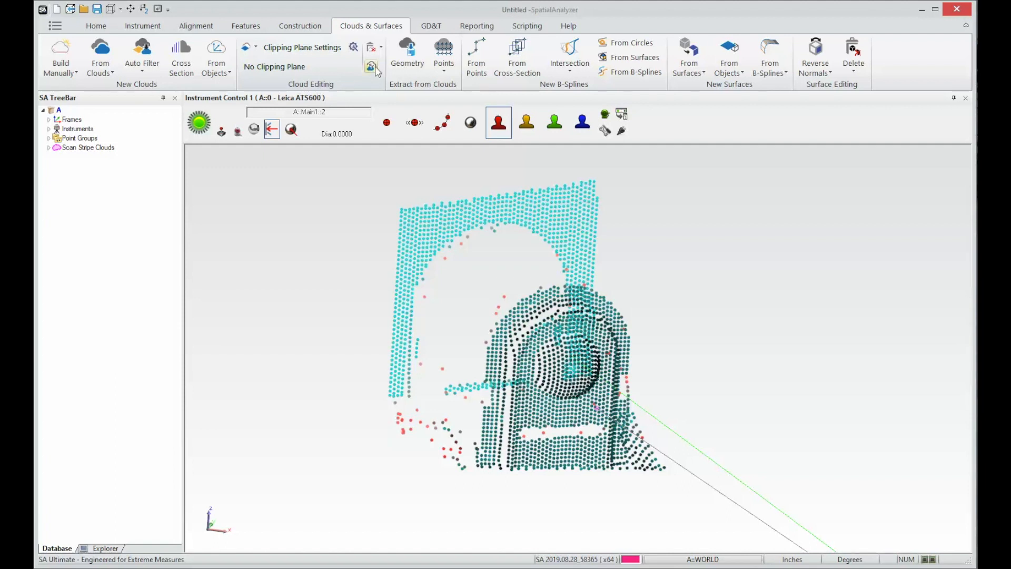
mouse_move(371, 68)
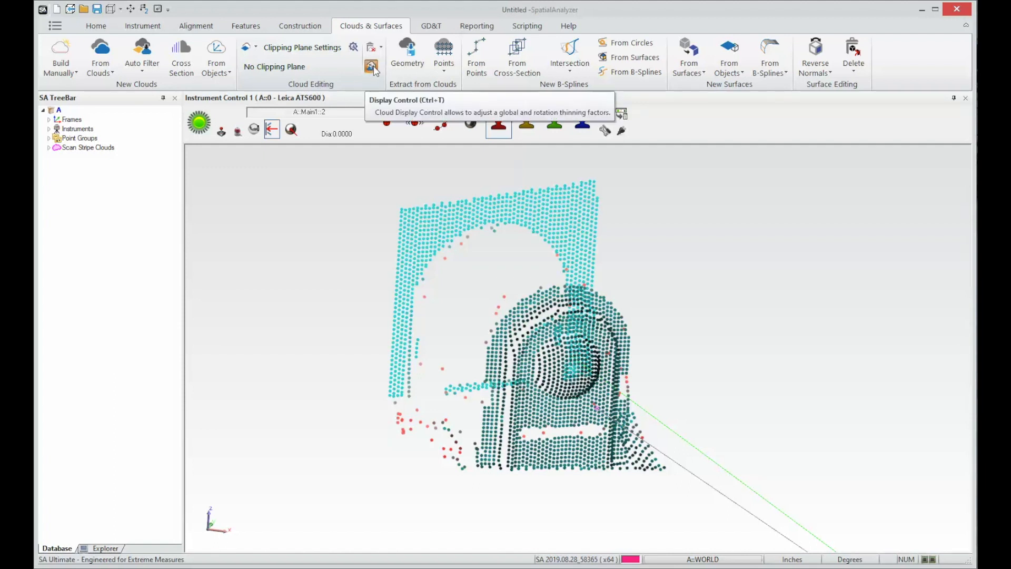
click(371, 67)
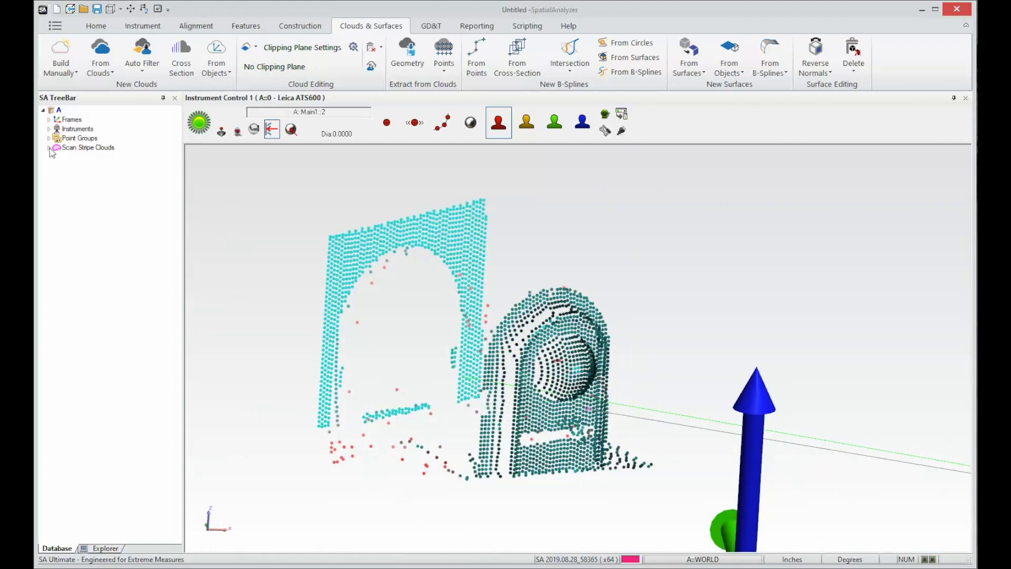
Step: Start RGB Filtering on the Main cloud under Scan Stripe Clouds
click(50, 148)
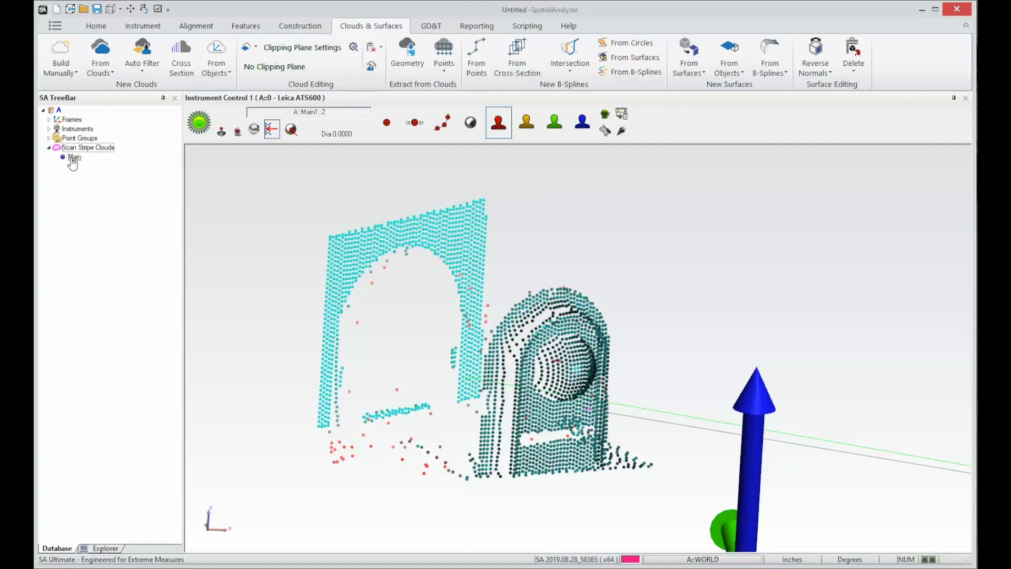
right_click(74, 157)
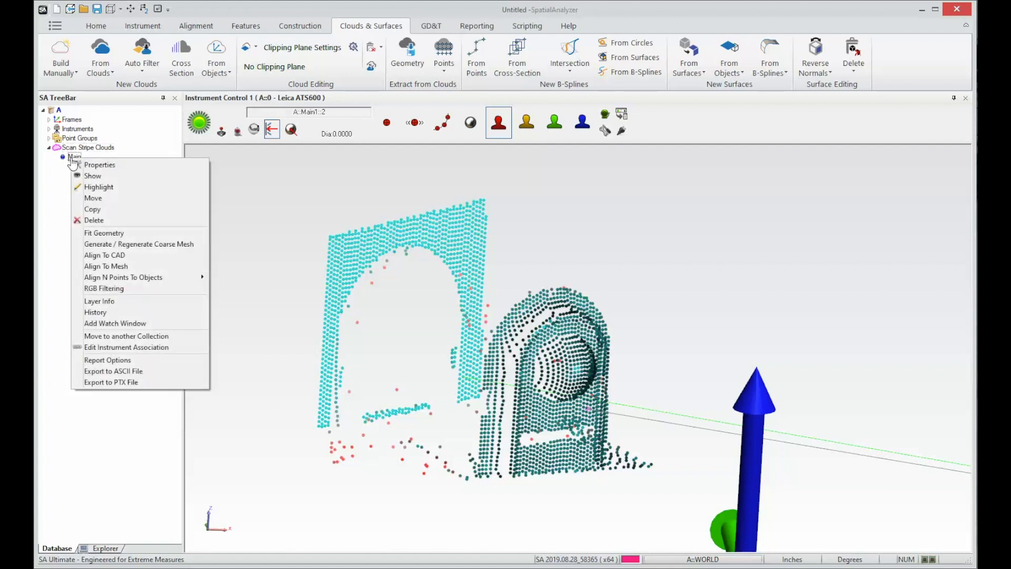
mouse_move(103, 288)
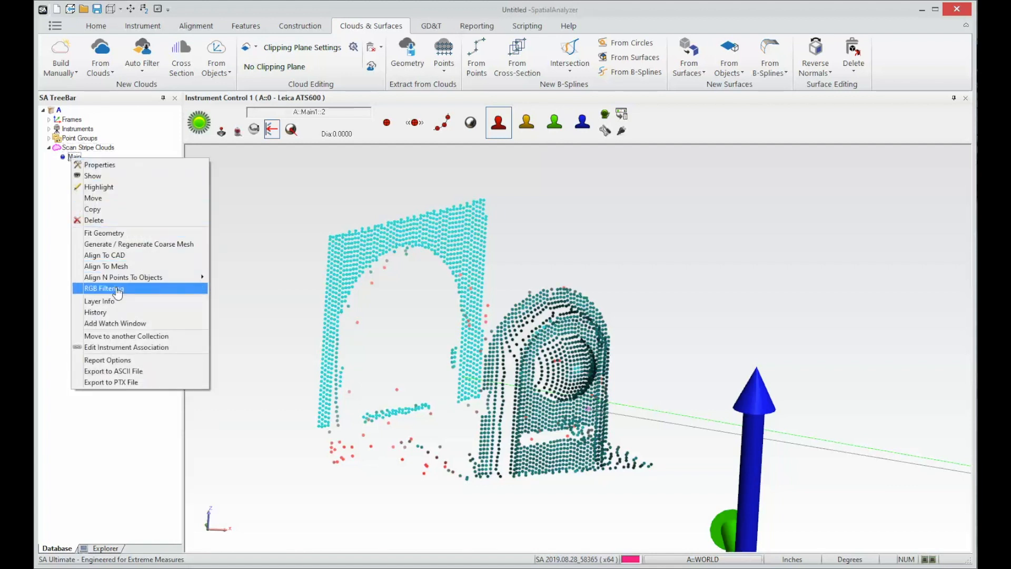
click(103, 288)
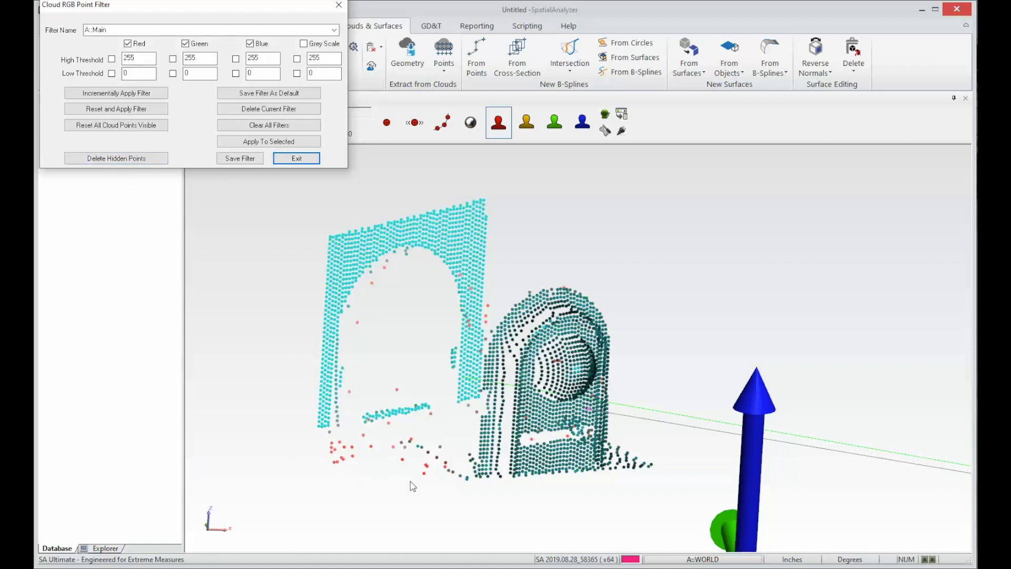
mouse_move(88, 66)
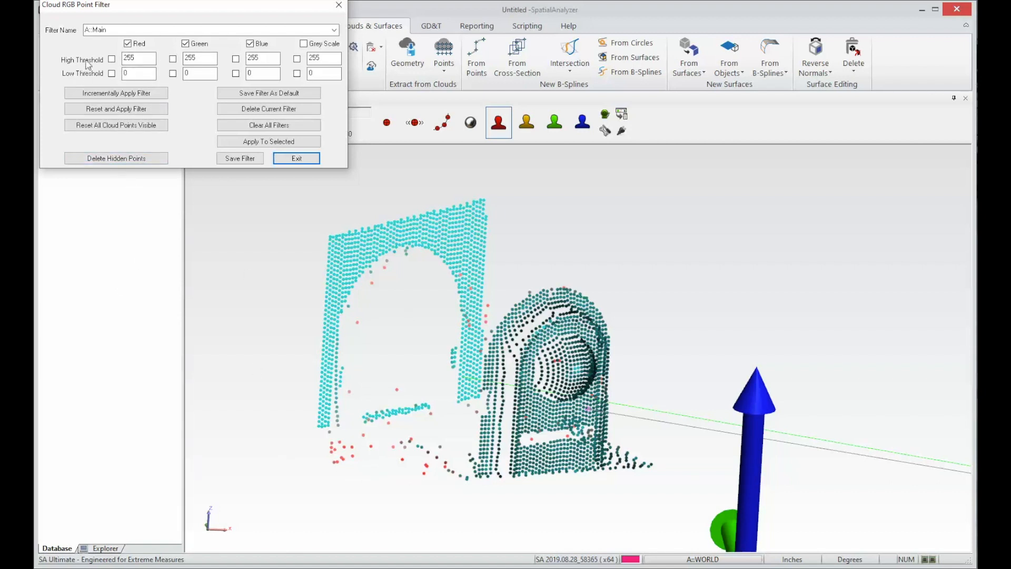
Step: Apply a Red High Threshold of 100 to hide the red background points
click(110, 59)
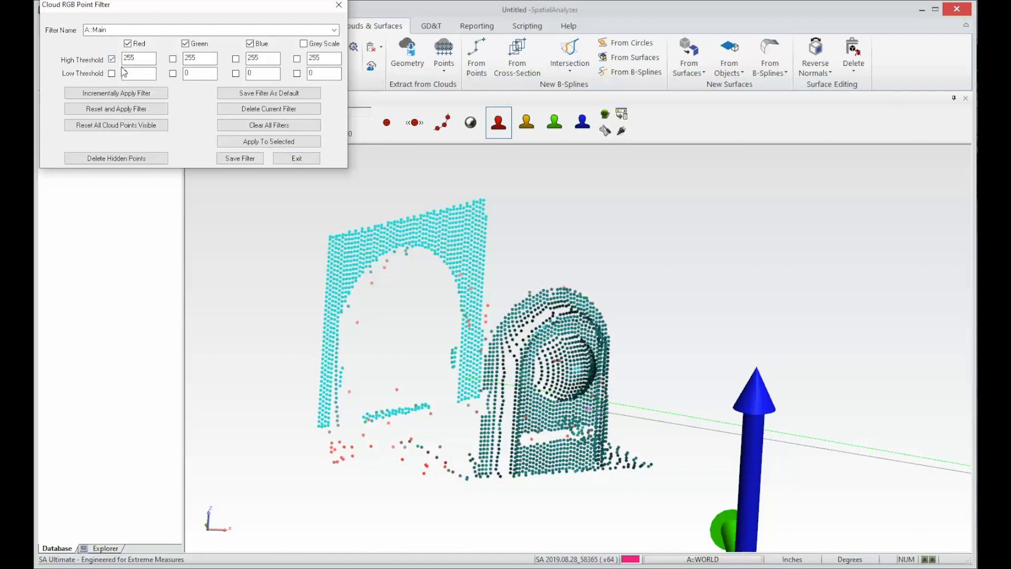
click(137, 58)
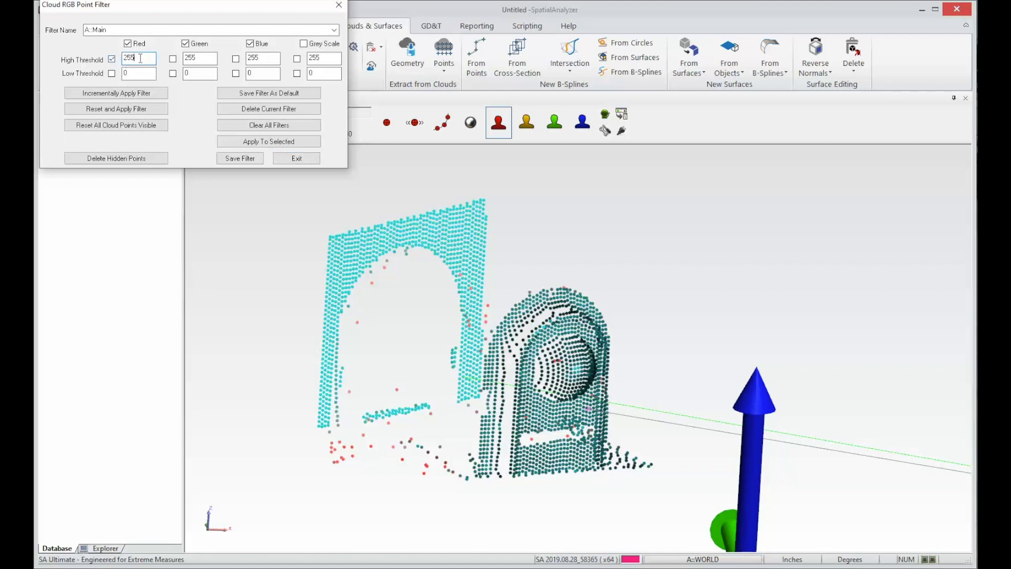
text(1)
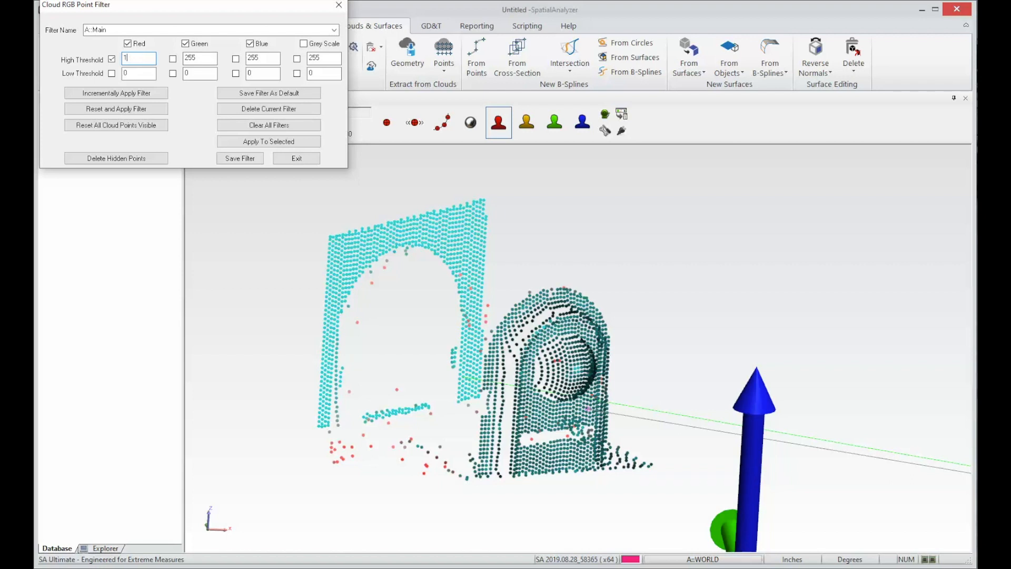
text(00)
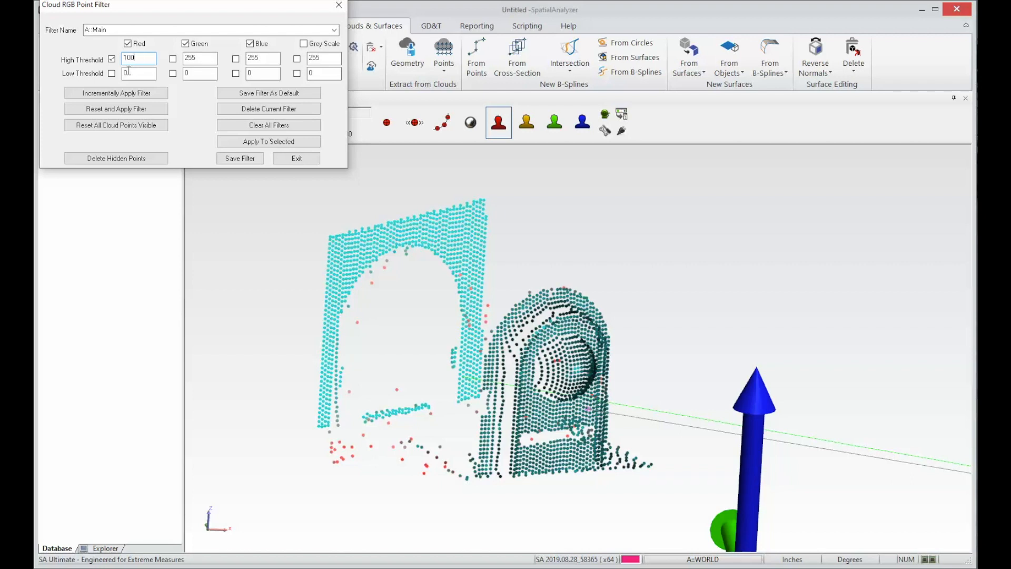
click(116, 109)
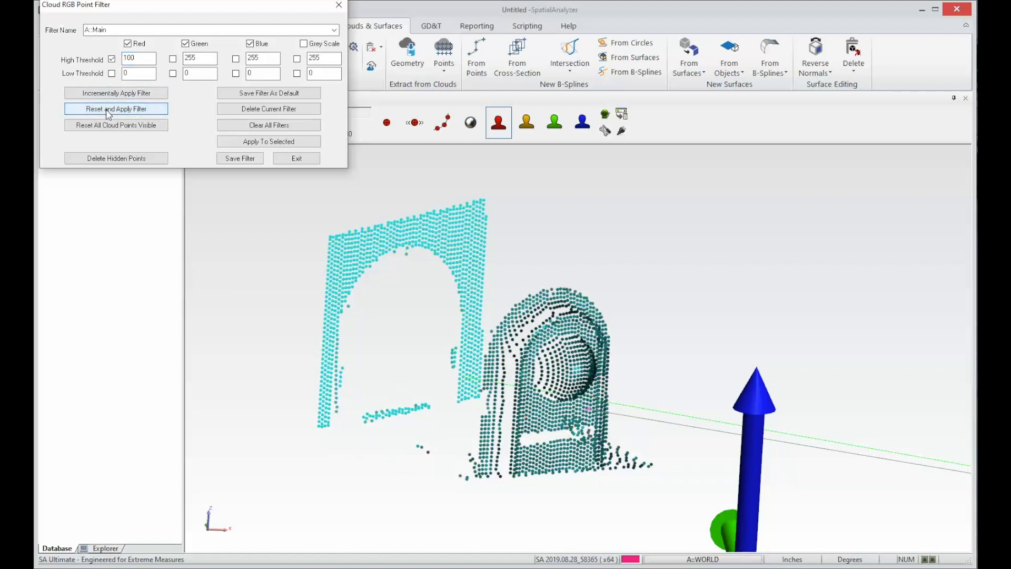
click(116, 108)
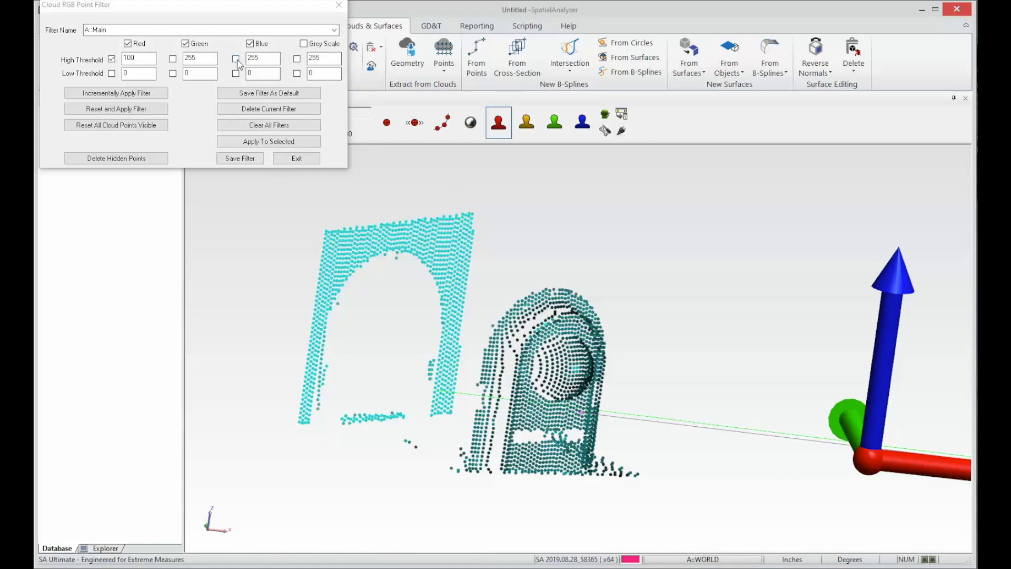
Step: Add a Blue High Threshold of 150 to hide the light-blue points
click(236, 59)
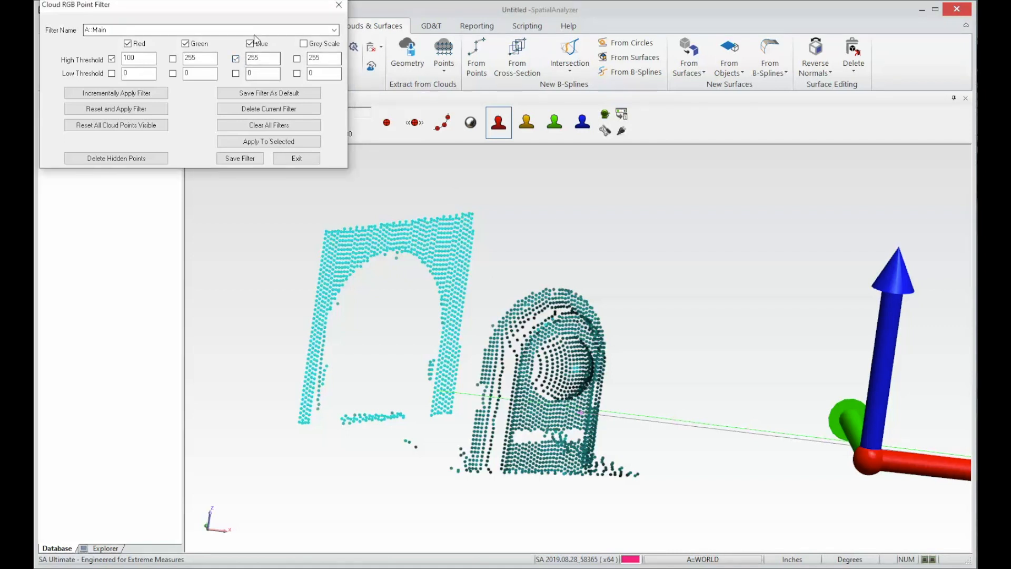
click(262, 58)
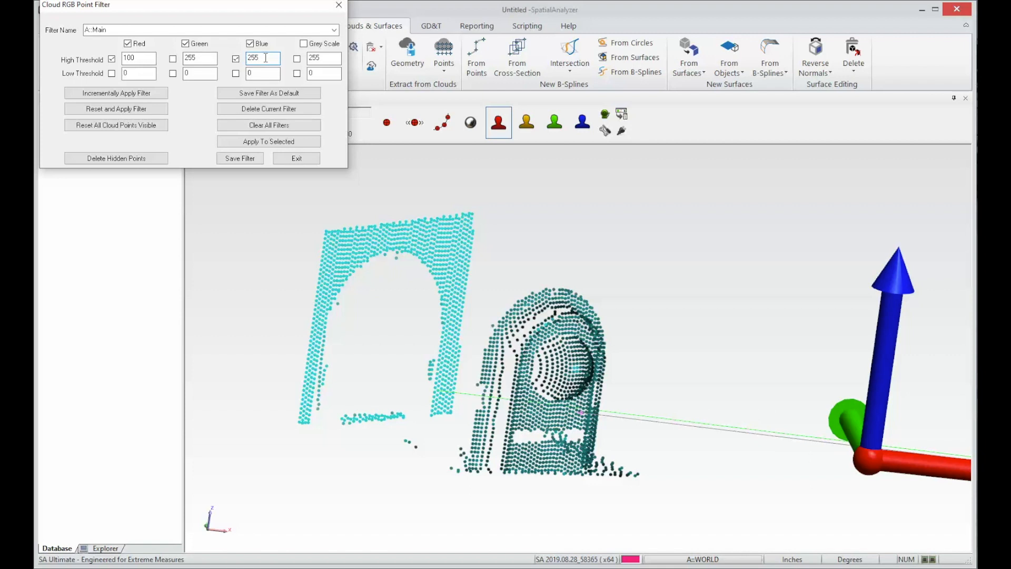
text(150)
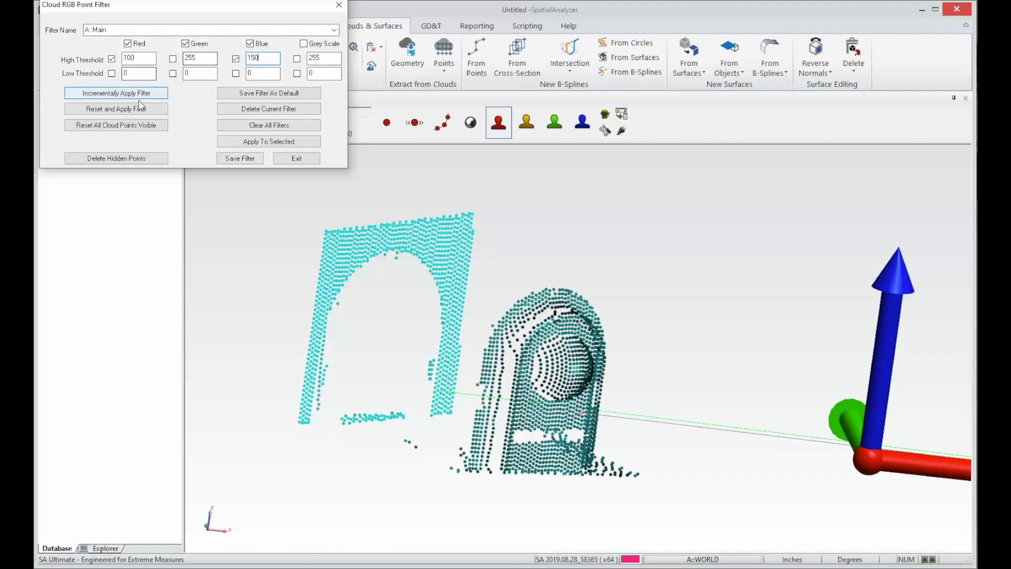
click(116, 109)
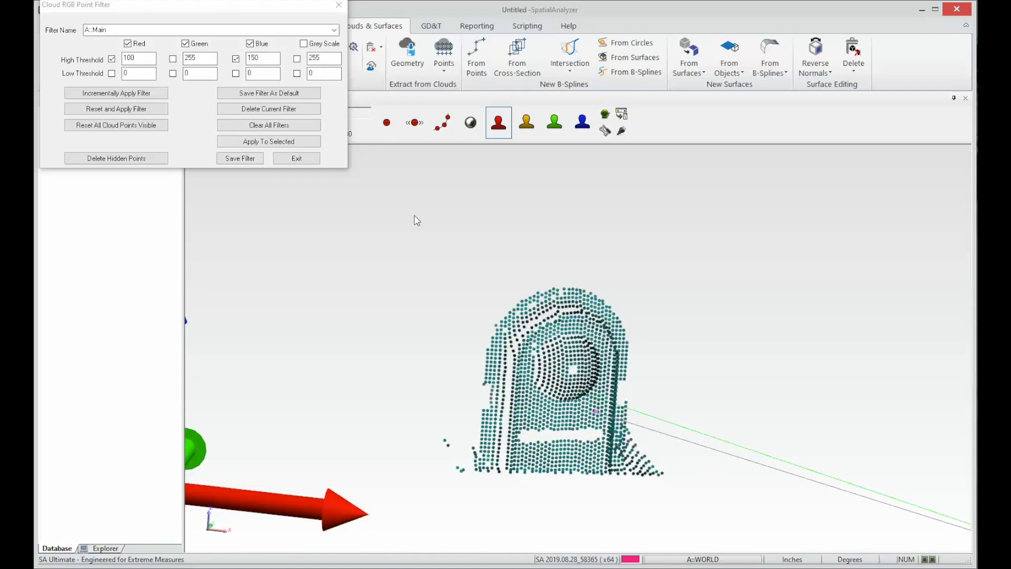
mouse_move(539, 332)
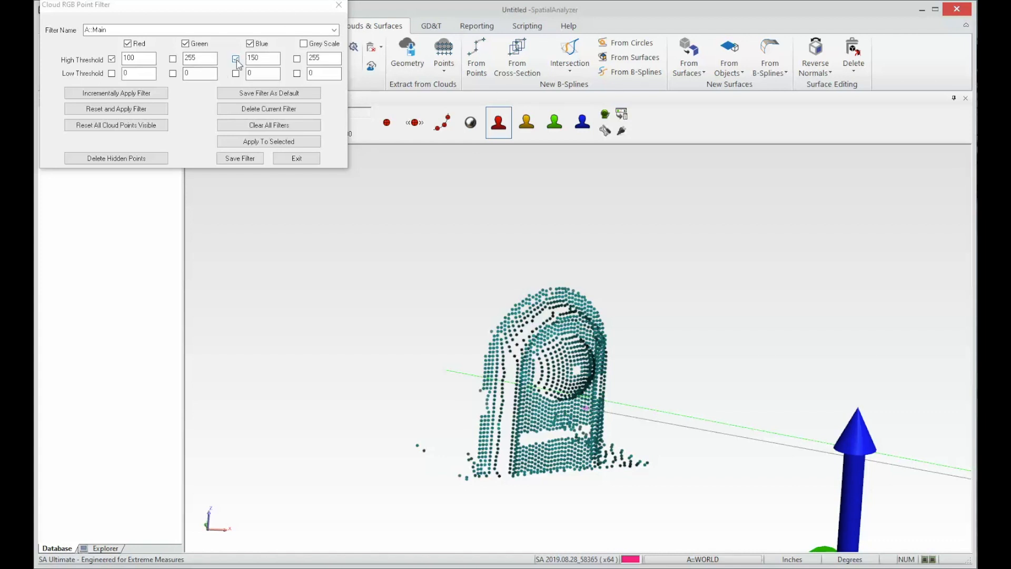
Step: Toggle the thresholds, reapply both red and blue filters, and exit the RGB filter
click(111, 59)
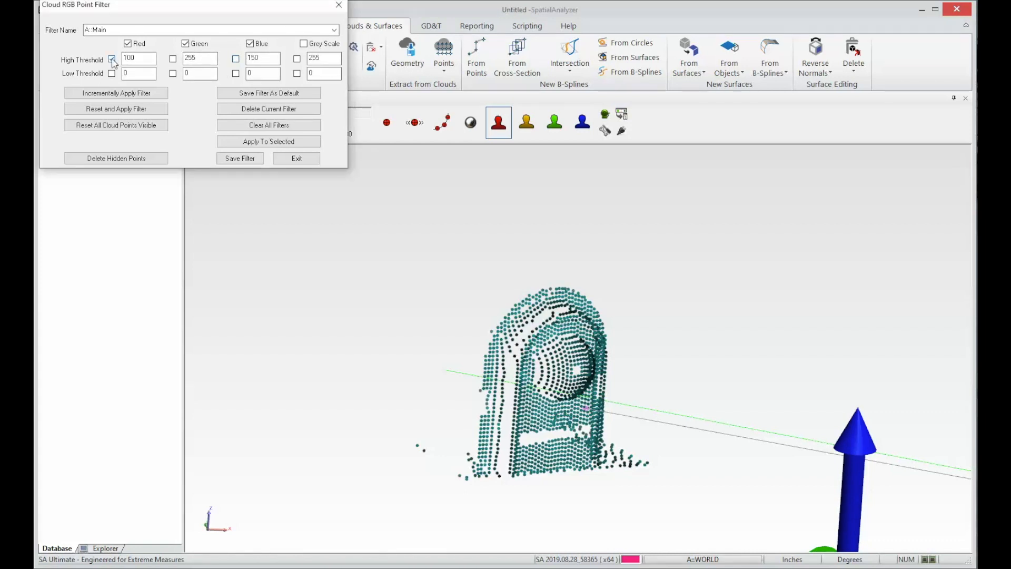
click(116, 109)
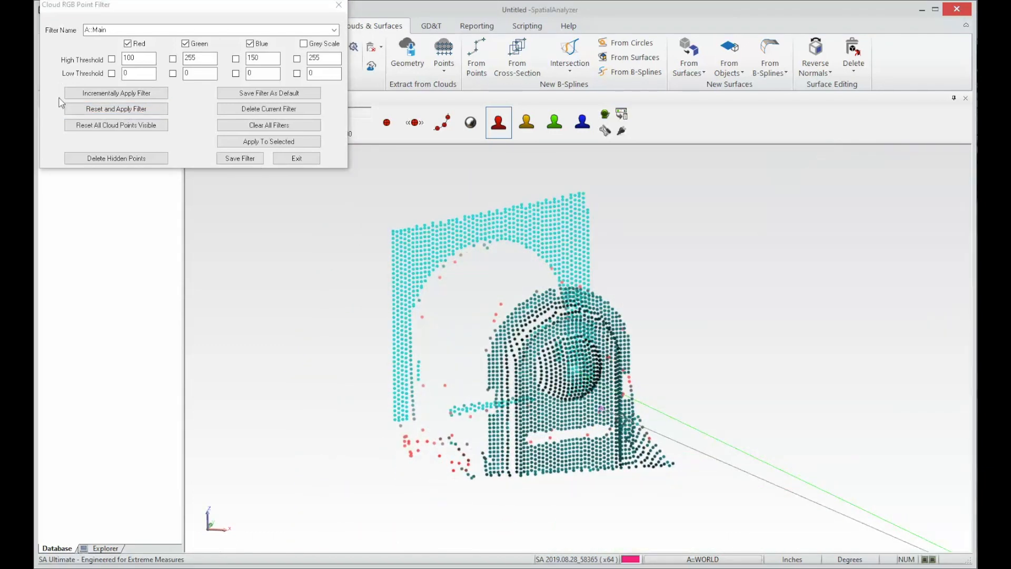
click(112, 58)
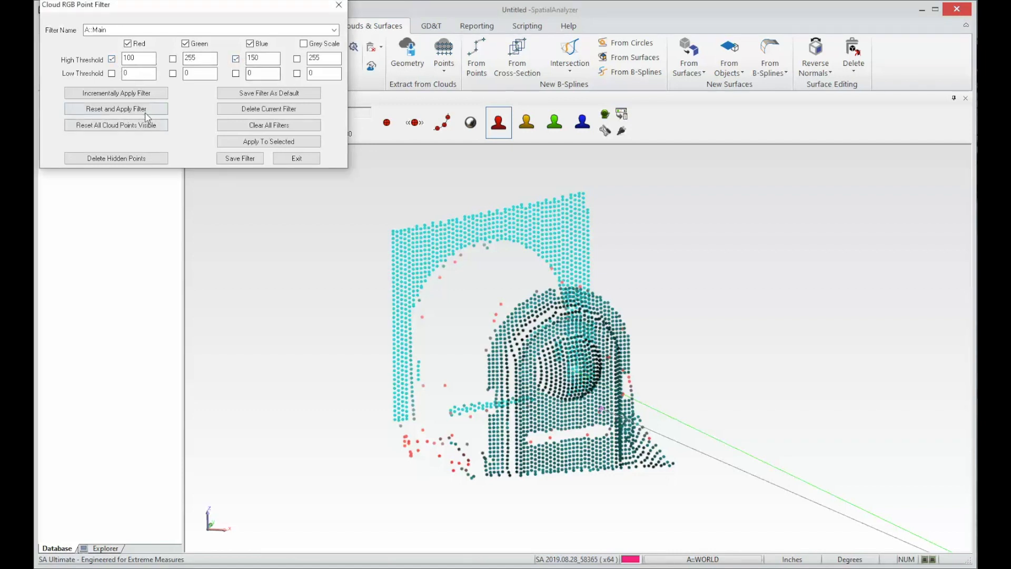
click(116, 109)
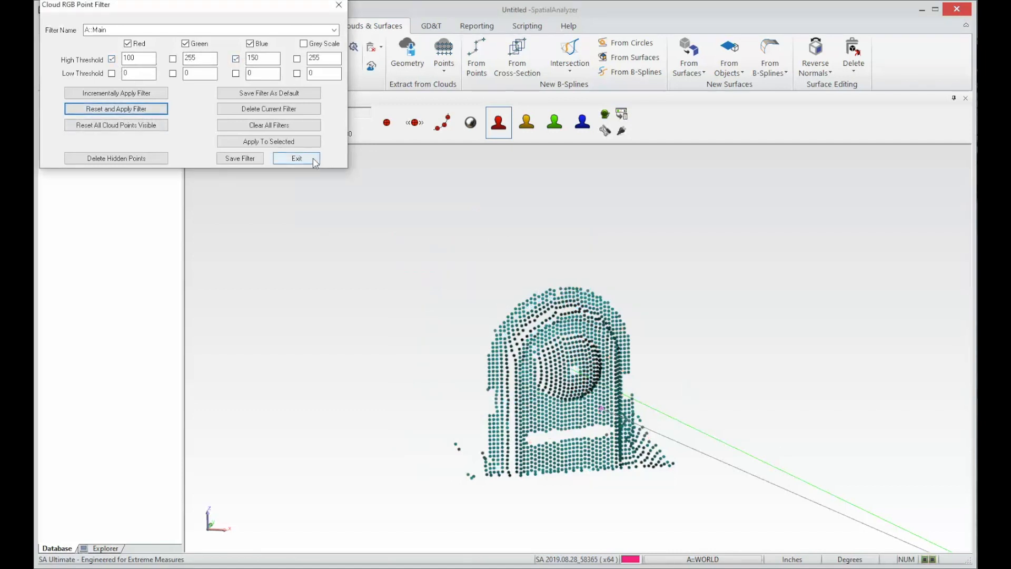
click(296, 159)
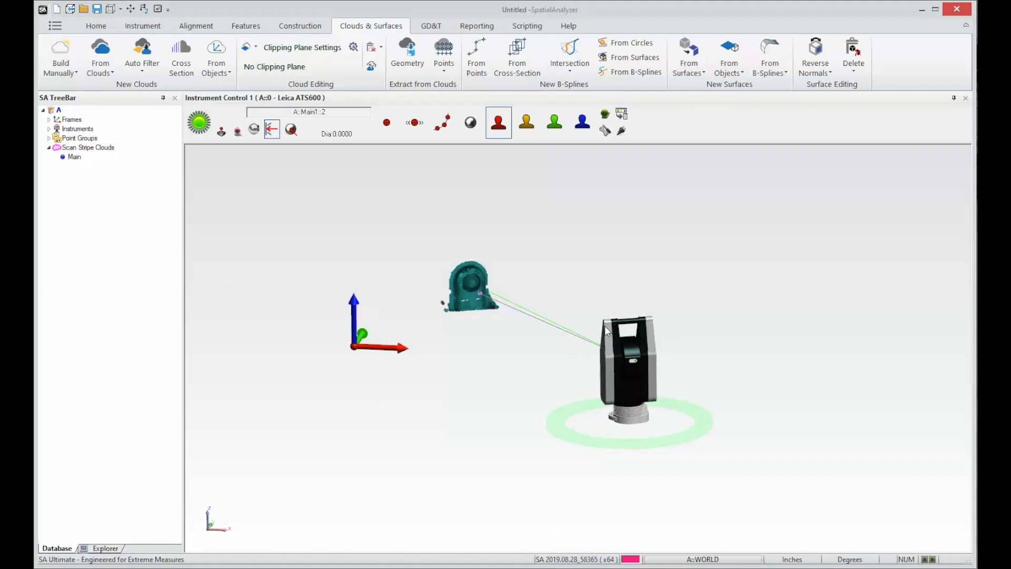
mouse_move(663, 373)
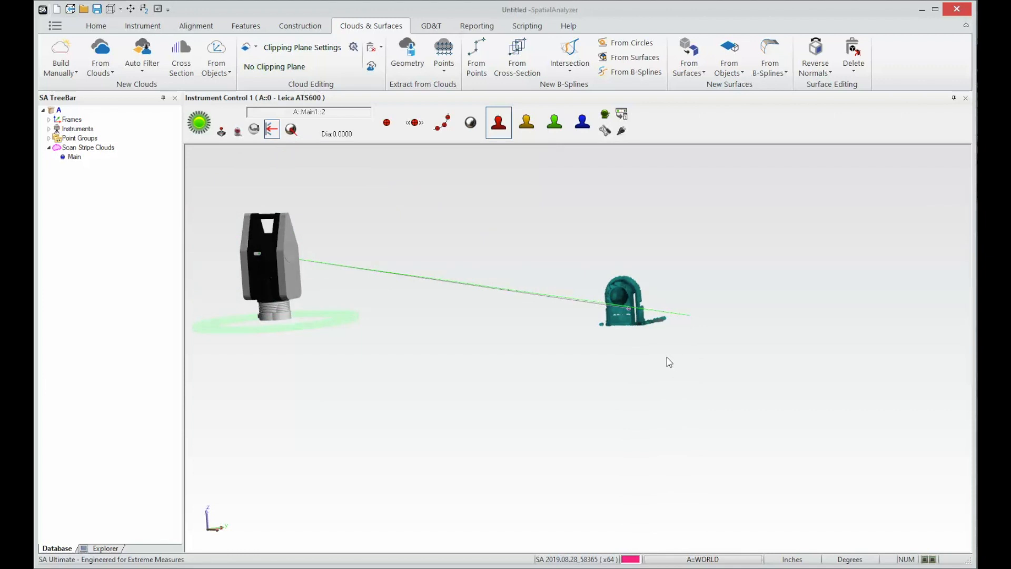
mouse_move(712, 337)
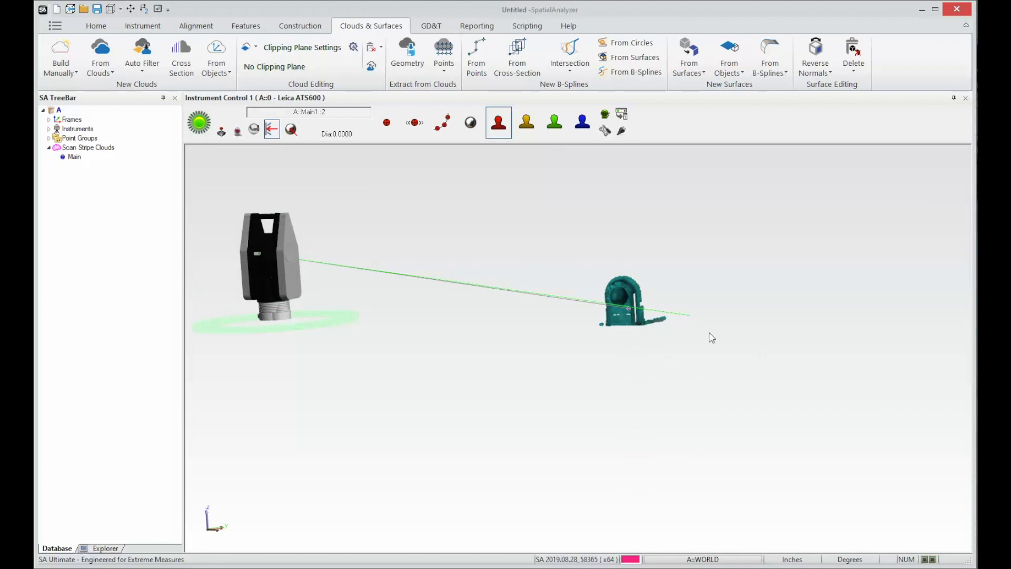
mouse_move(287, 358)
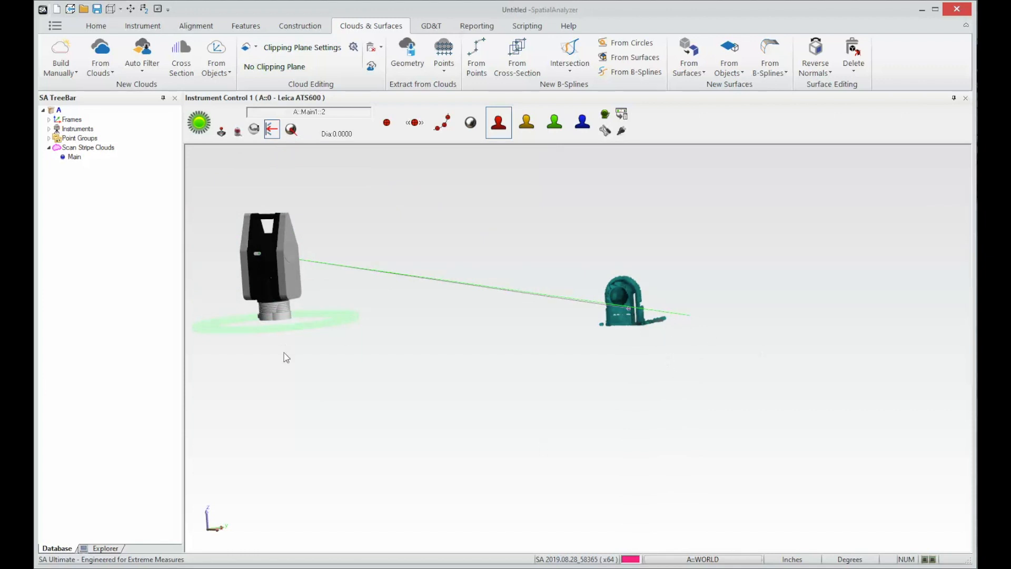